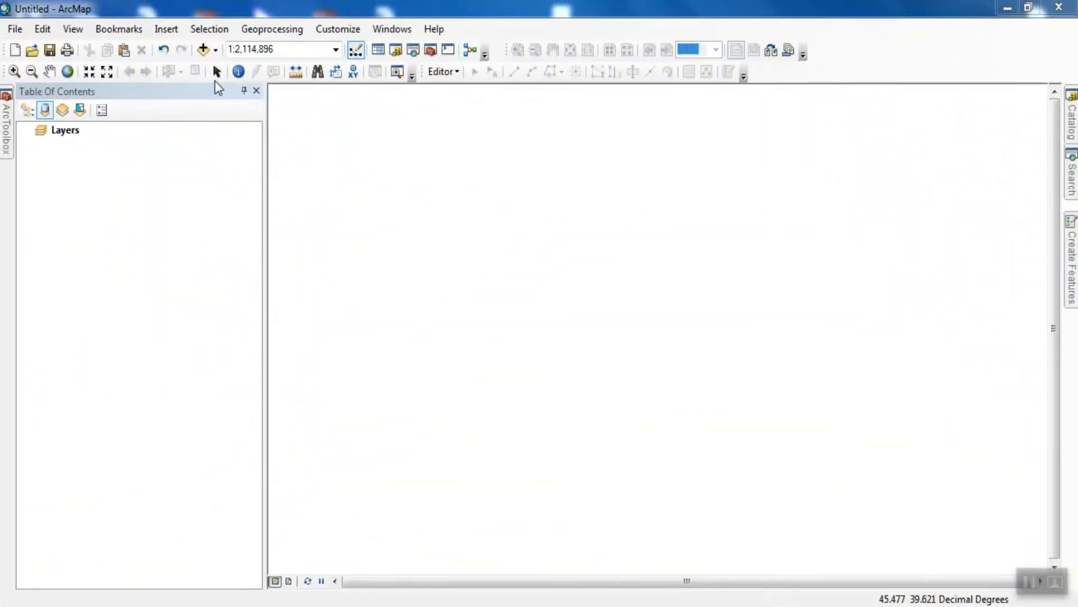
mouse_move(217, 60)
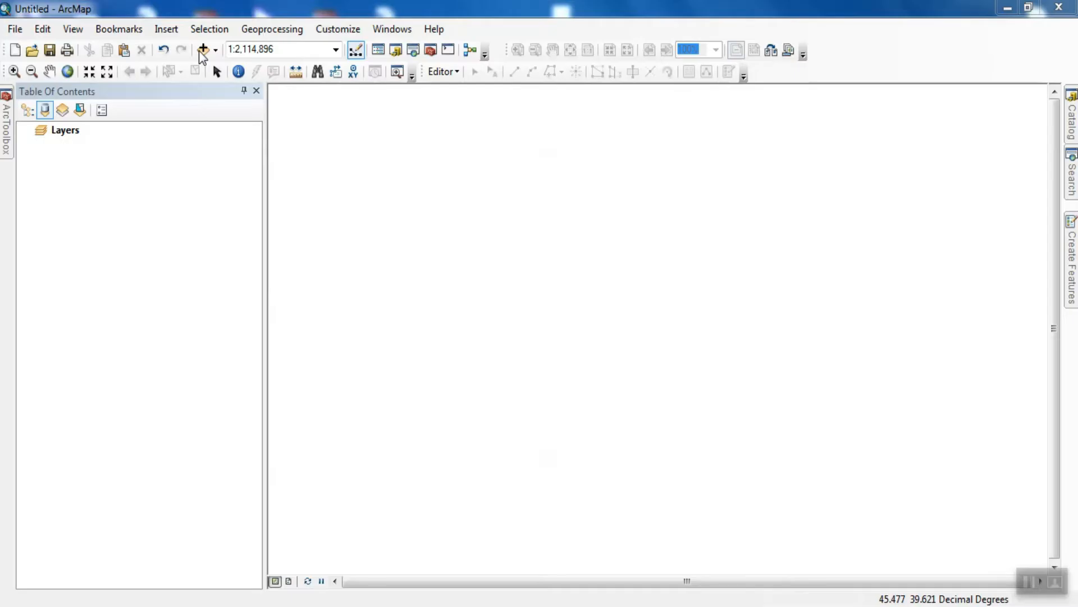
Add the ardabil elevation raster to the map
click(203, 49)
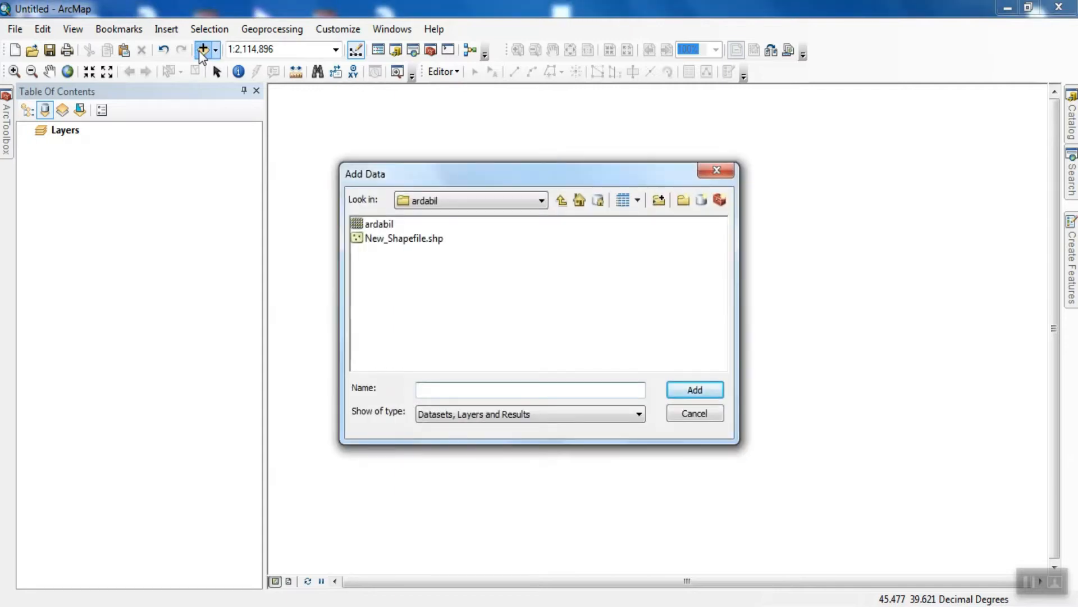
click(378, 223)
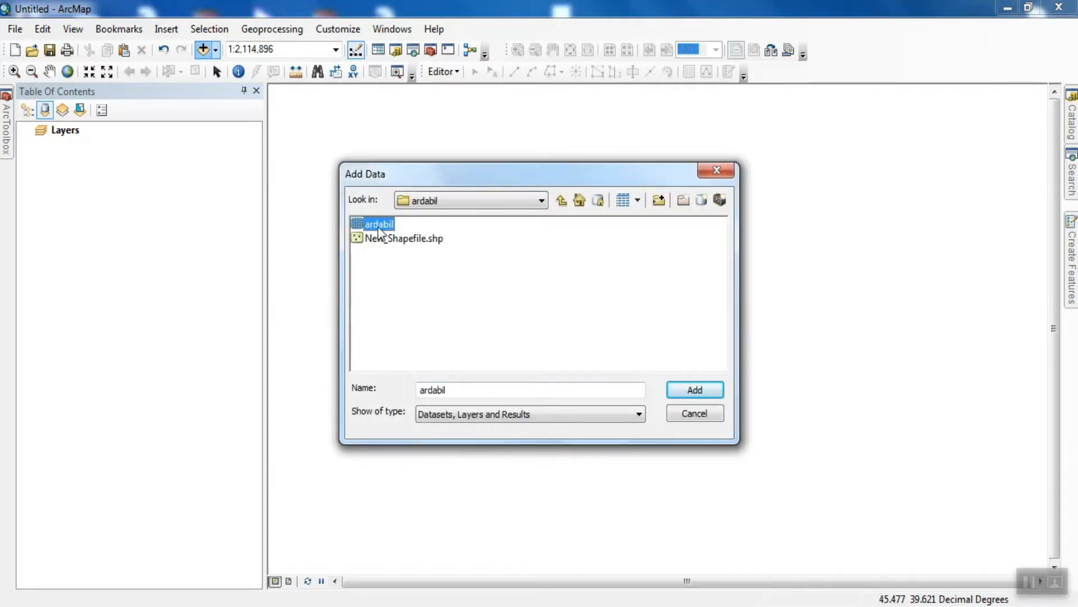
click(695, 390)
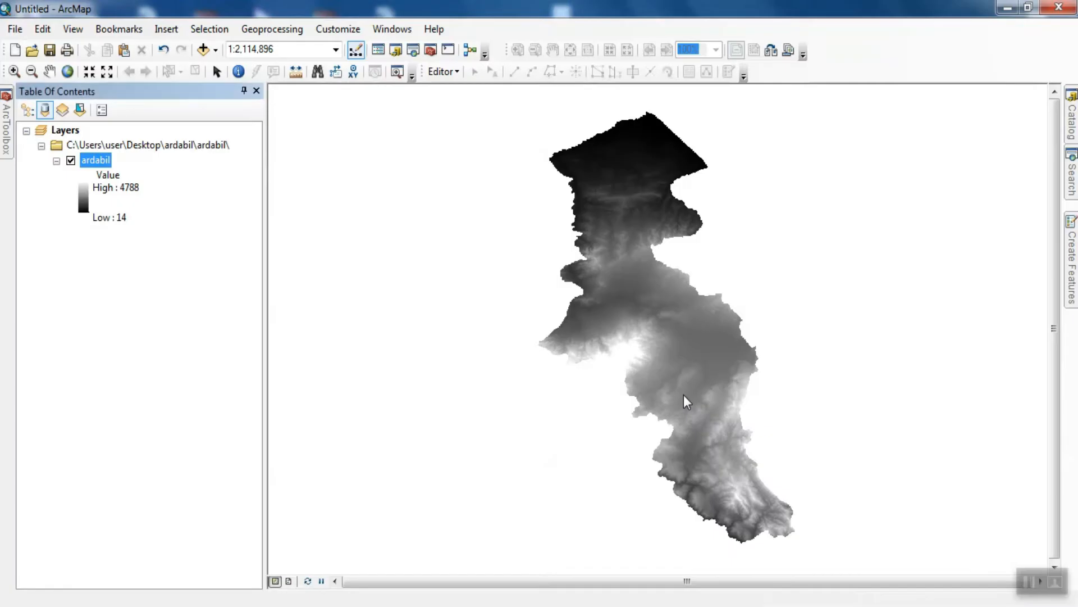
mouse_move(628, 281)
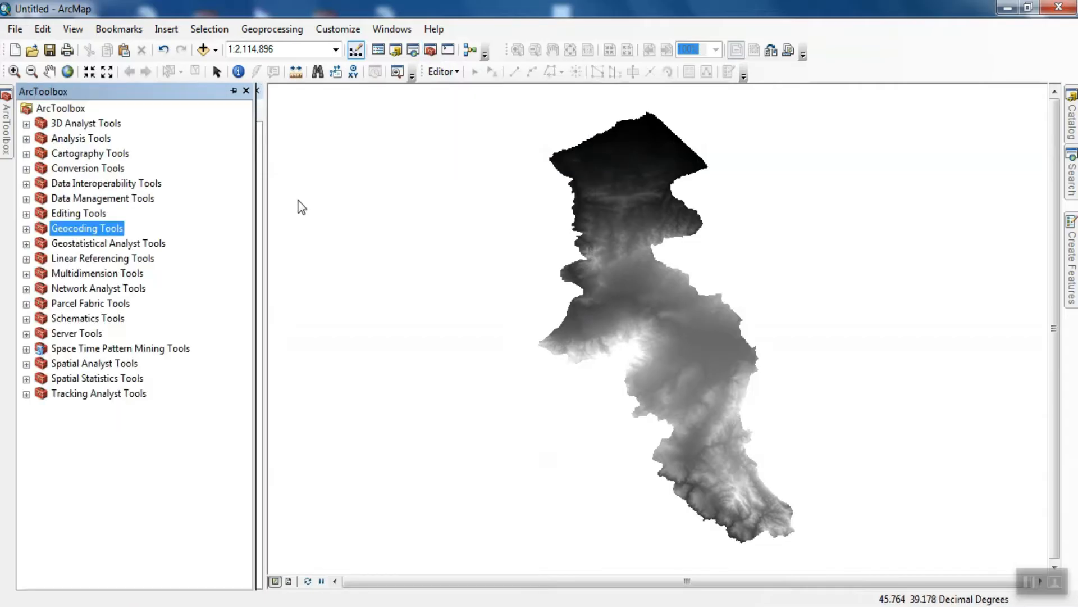
mouse_move(127, 401)
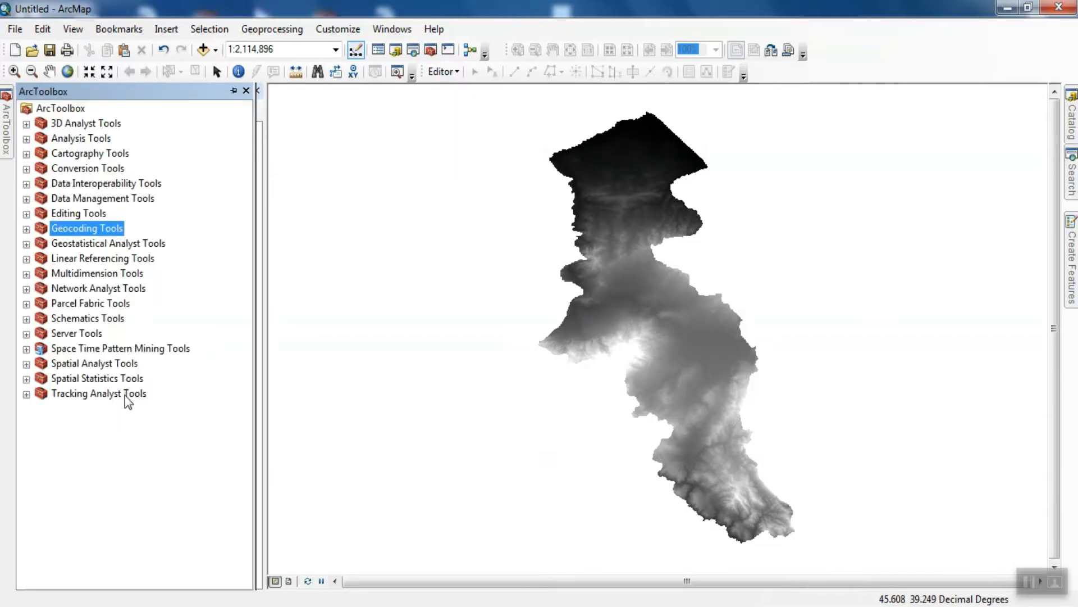
Expand Spatial Analyst Tools > Hydrology and bring up the Fill tool's context menu
click(94, 364)
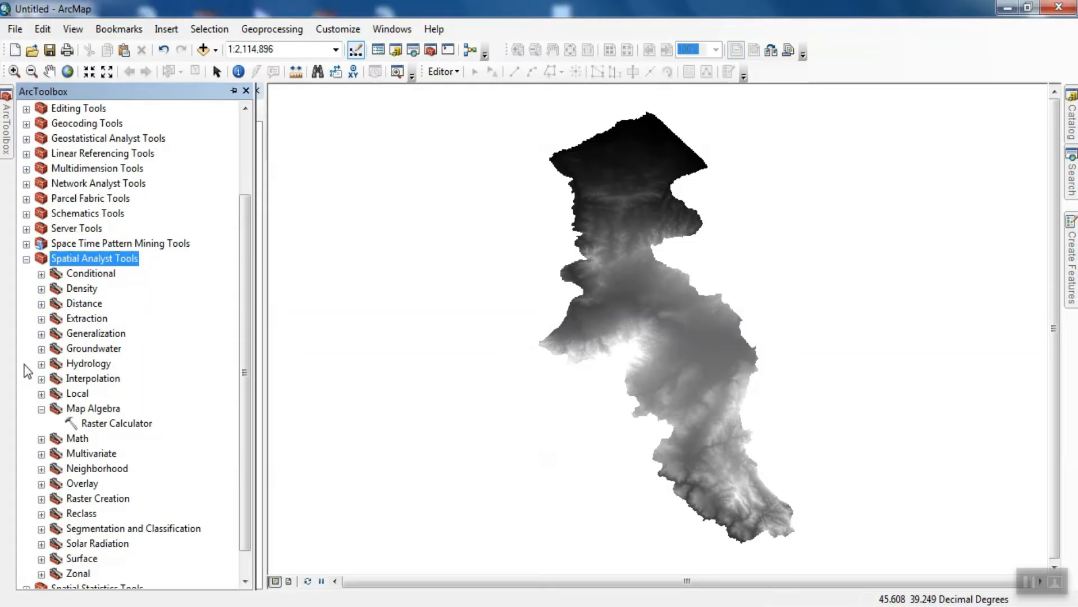
click(40, 407)
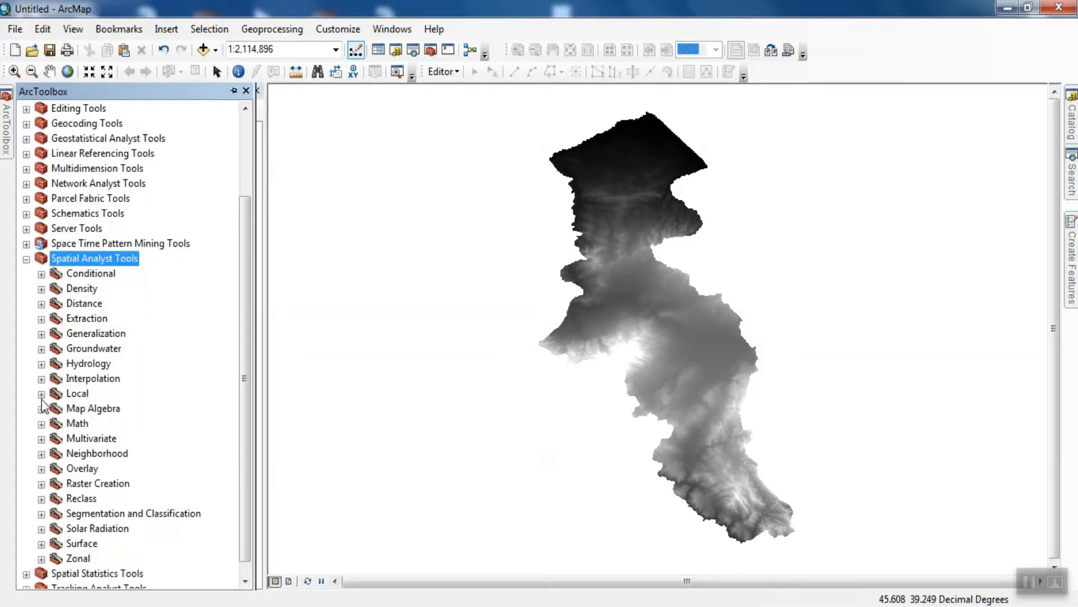
click(88, 364)
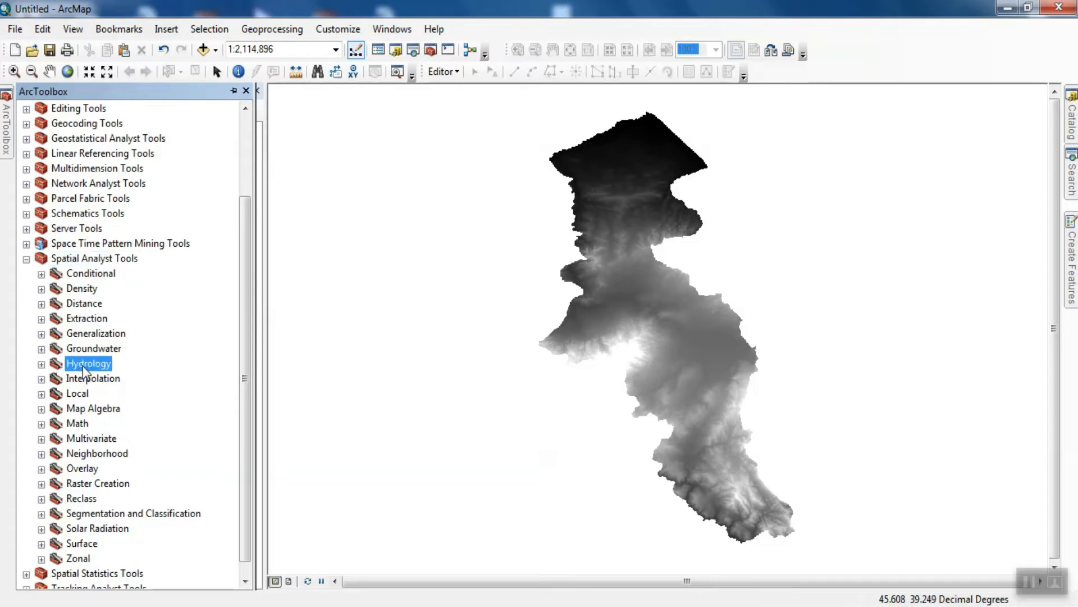
click(41, 363)
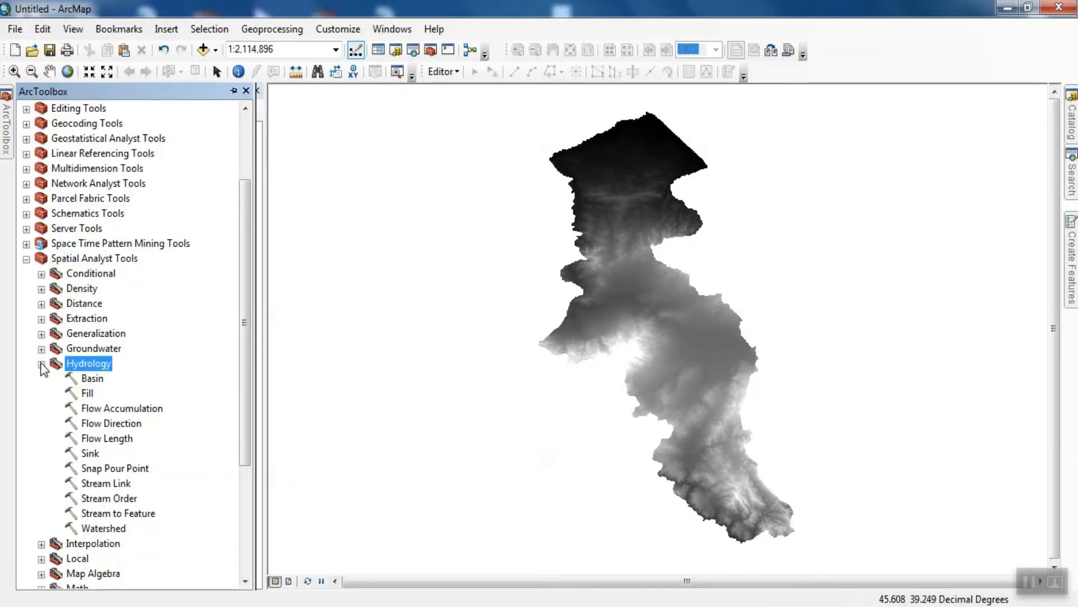
mouse_move(92, 304)
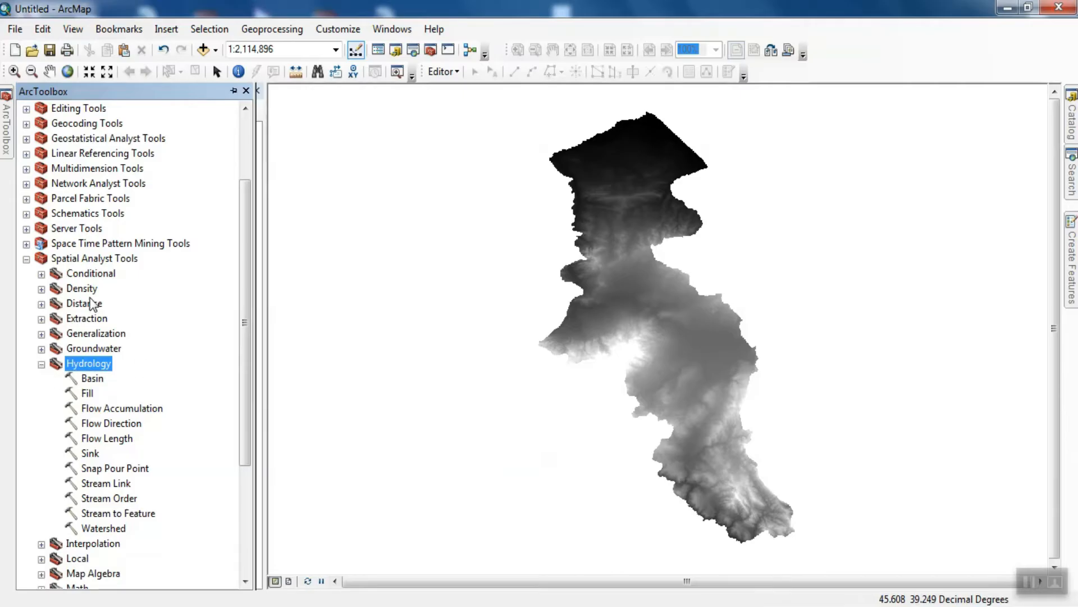
click(86, 392)
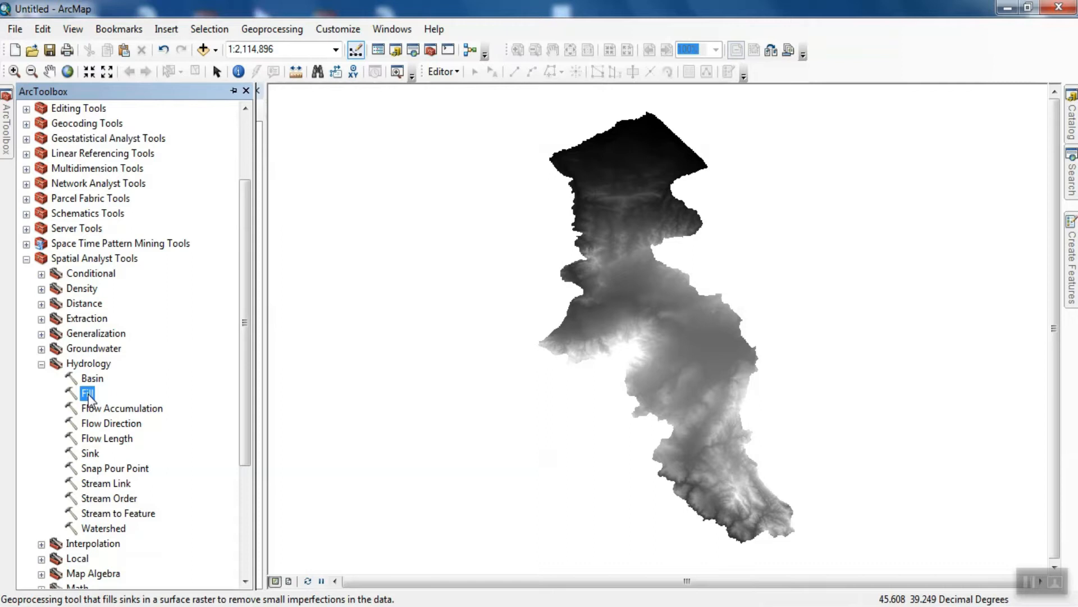
right_click(87, 393)
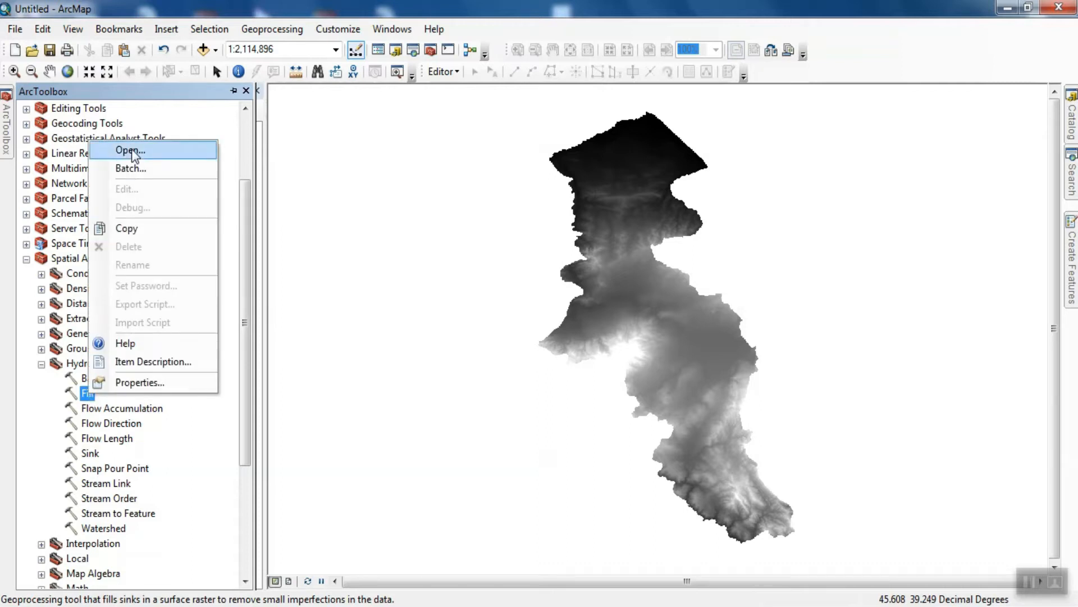
Run Fill on the ardabil raster, outputting Fill_ardabil2
click(129, 149)
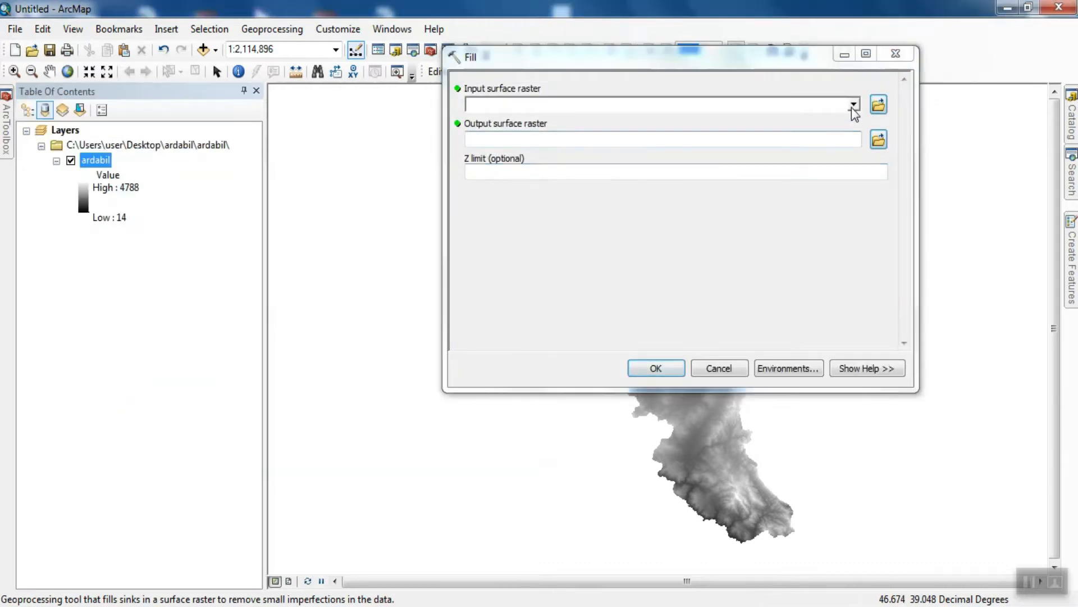
click(852, 105)
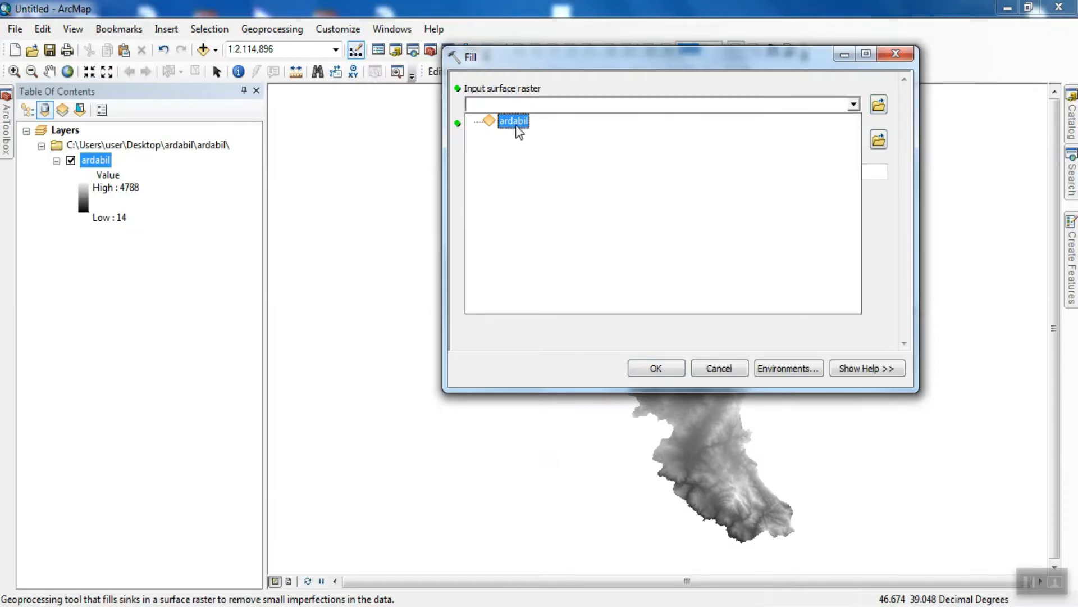
click(514, 121)
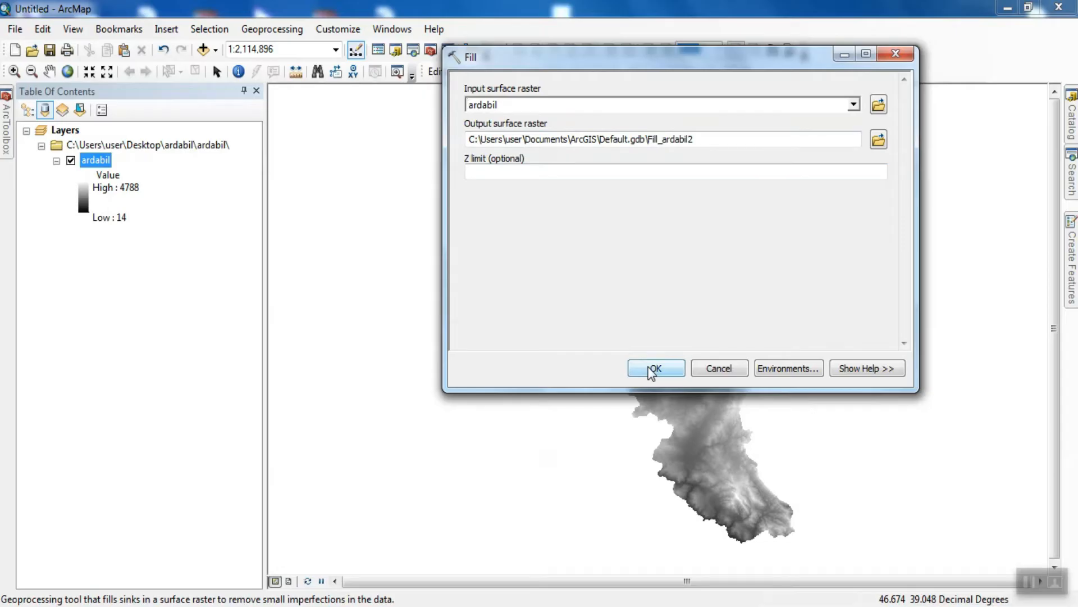
click(655, 367)
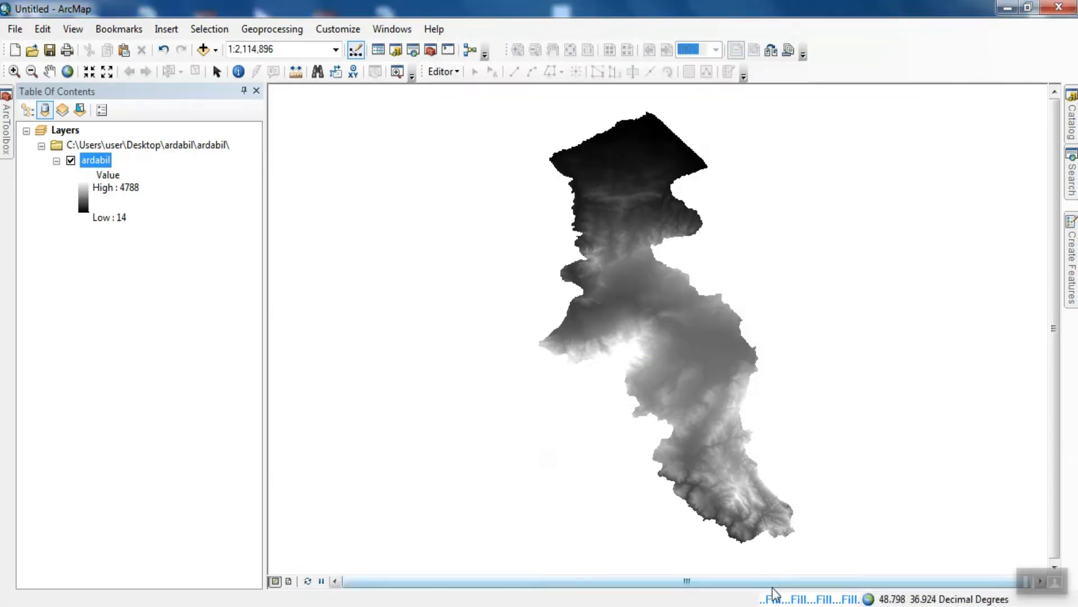
mouse_move(809, 413)
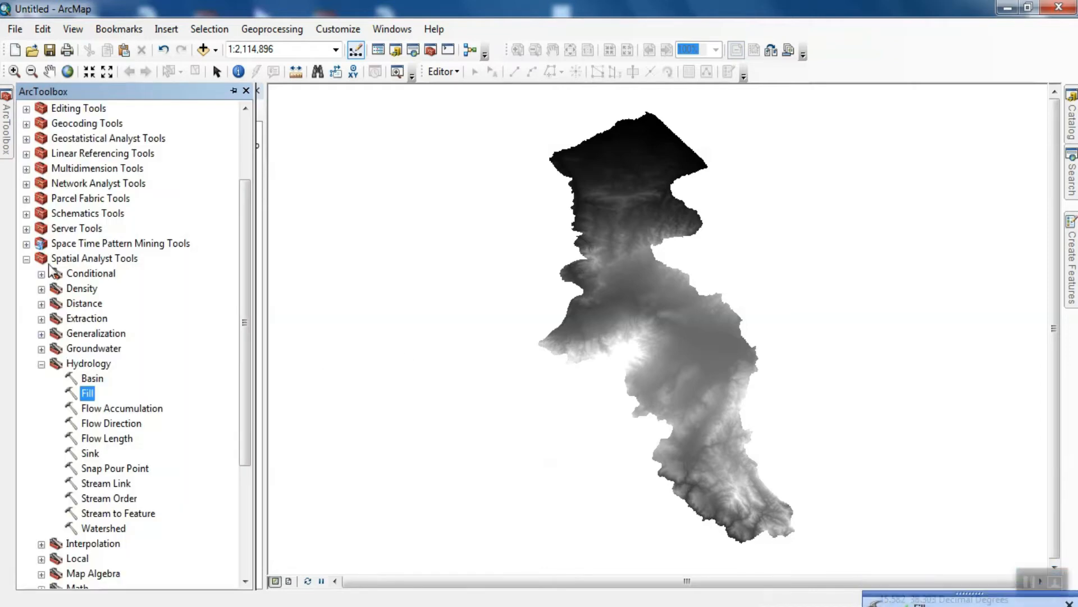
Run Flow Direction on Fill_ardabil2 to produce FlowDir_Fill2
click(112, 422)
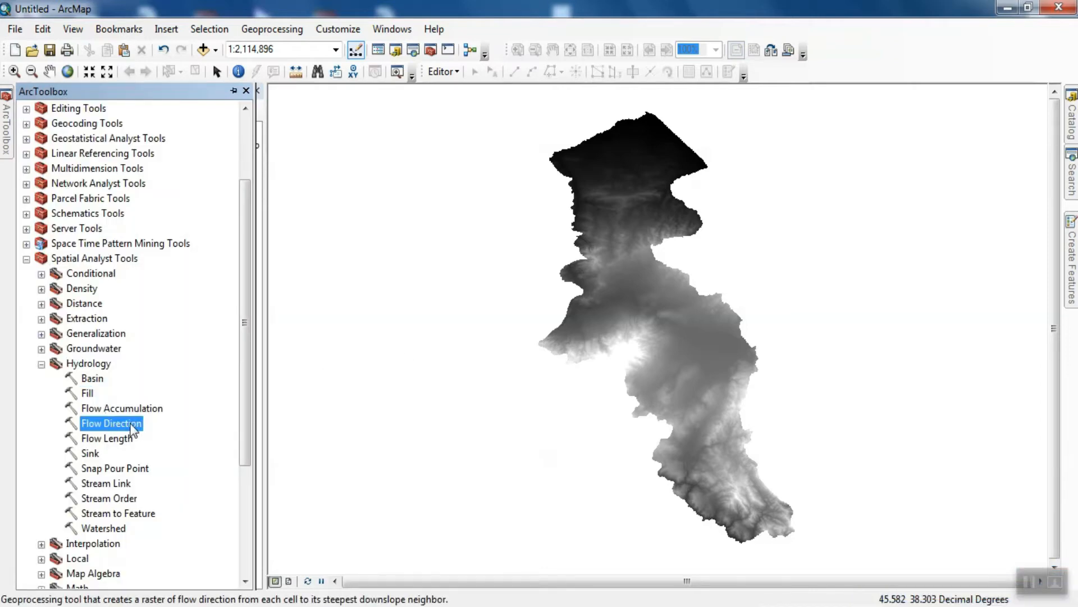
right_click(110, 422)
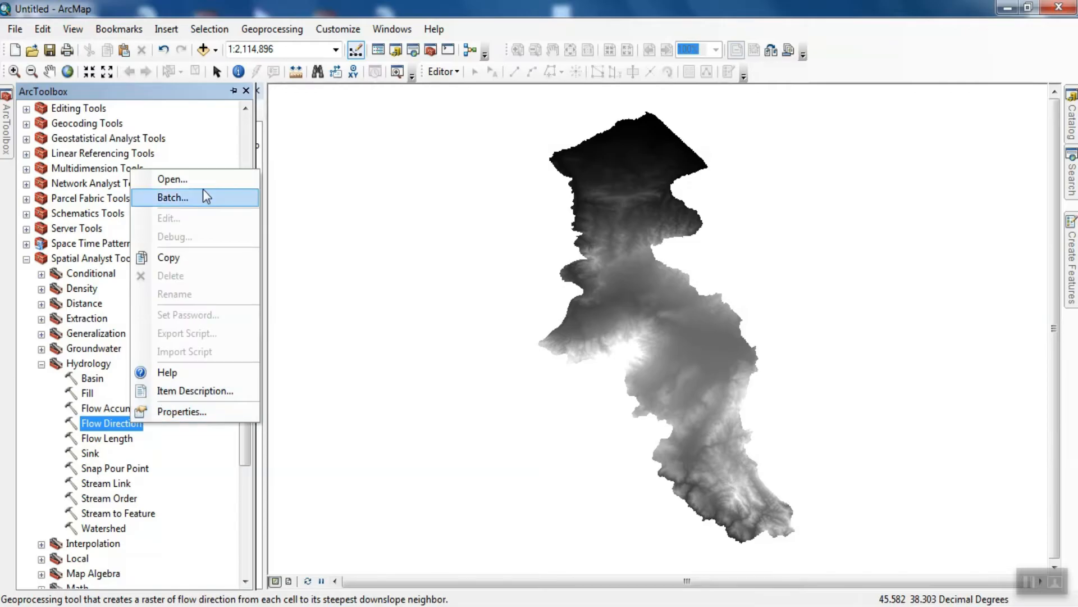
click(172, 179)
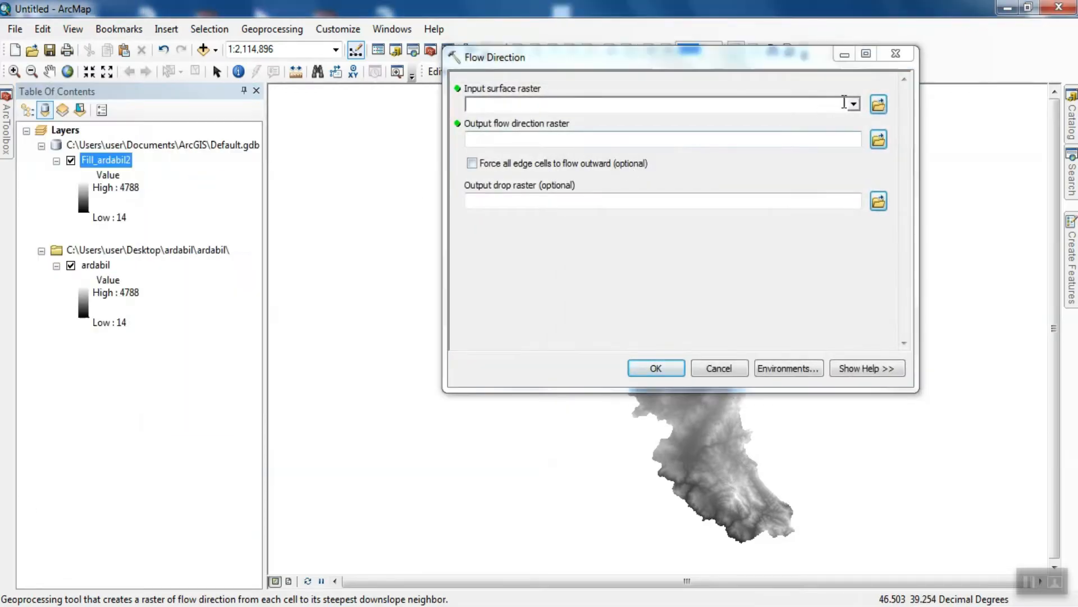
click(853, 104)
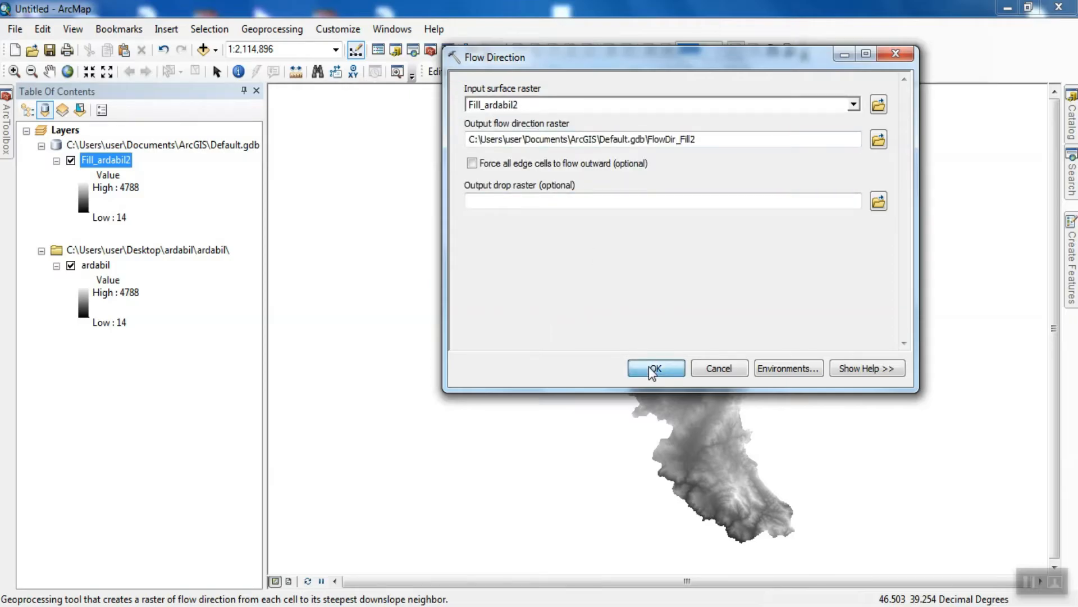
click(655, 368)
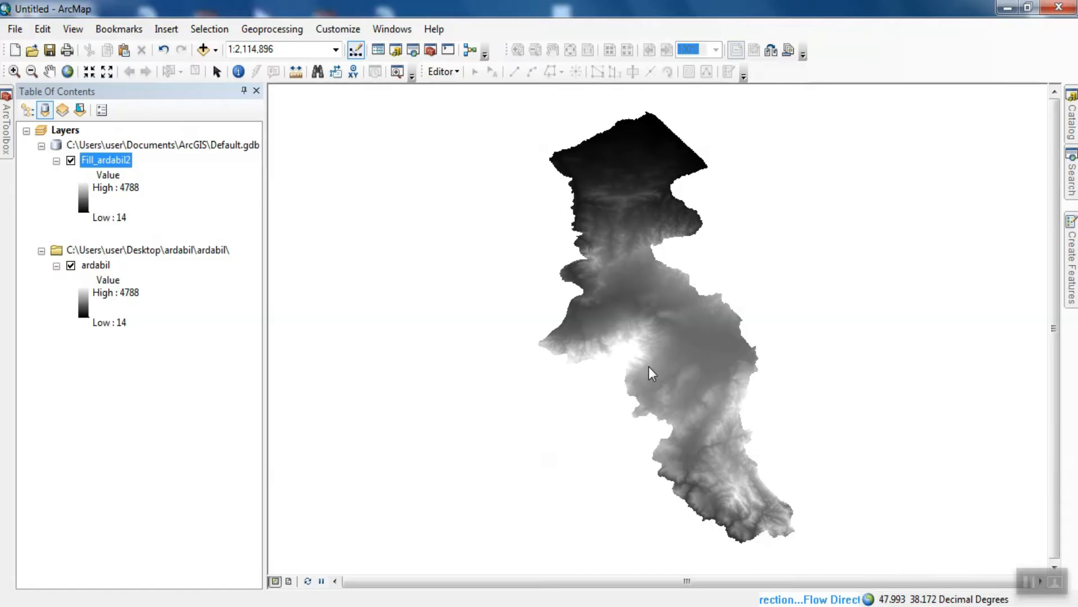
mouse_move(653, 368)
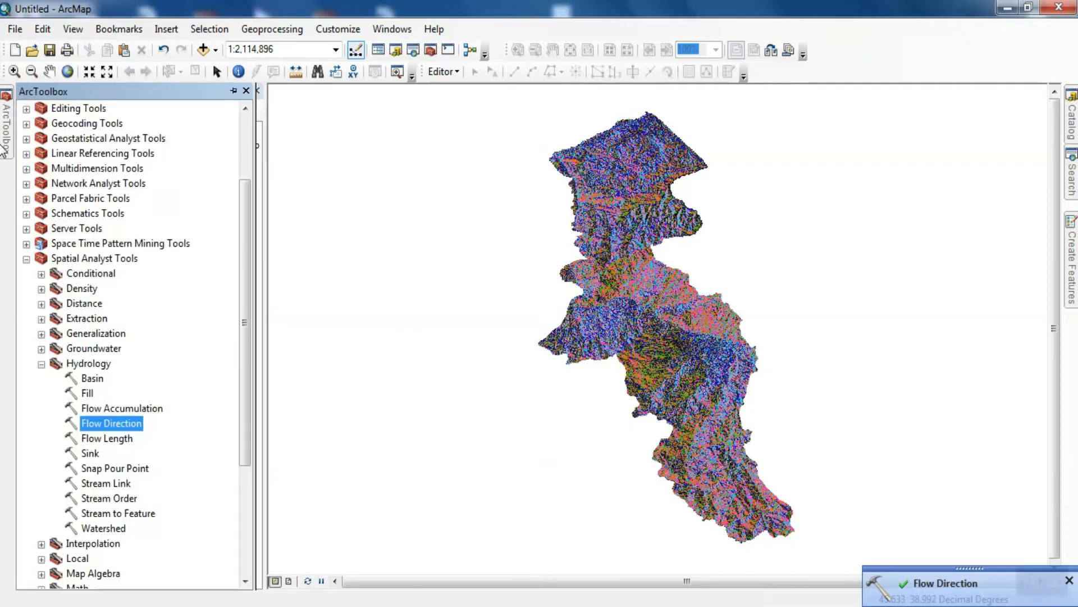
Run Flow Accumulation on FlowDir_Fill2 to produce FlowAcc_Flow2
click(122, 408)
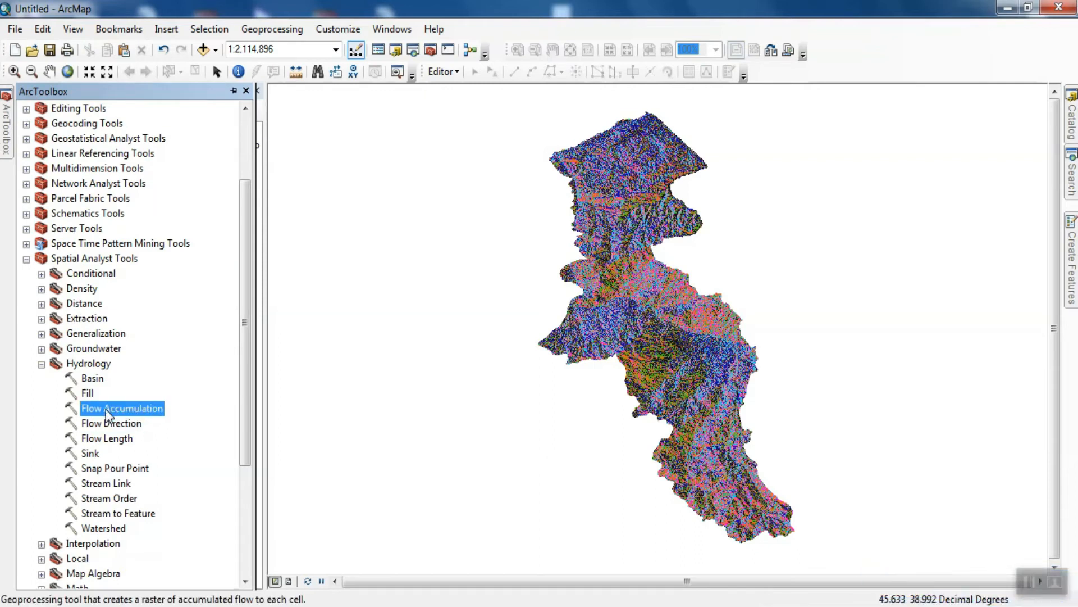
mouse_move(144, 414)
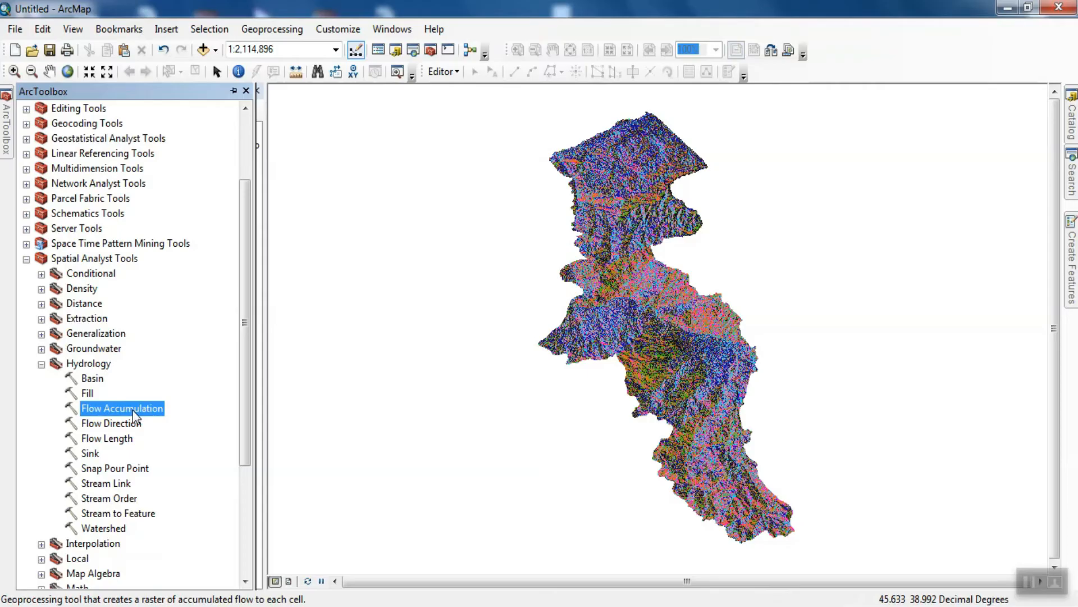
right_click(122, 408)
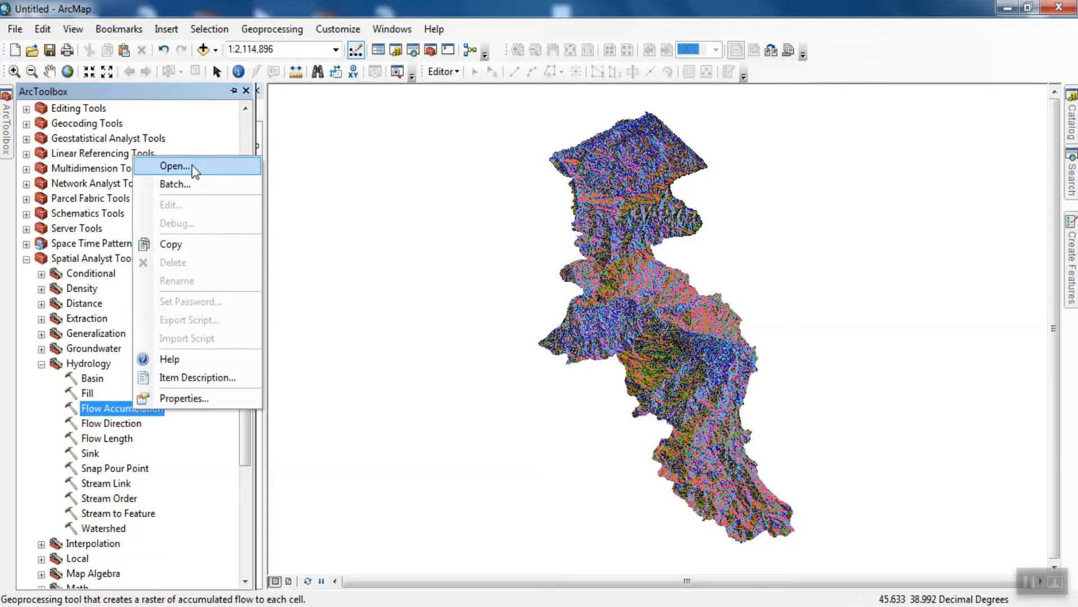
click(175, 166)
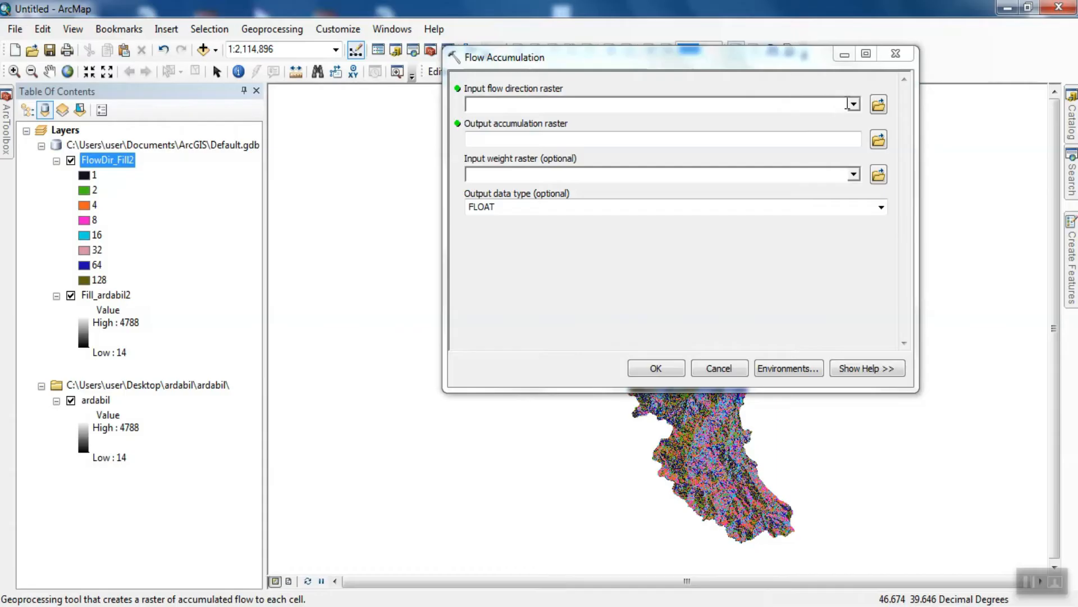
click(853, 104)
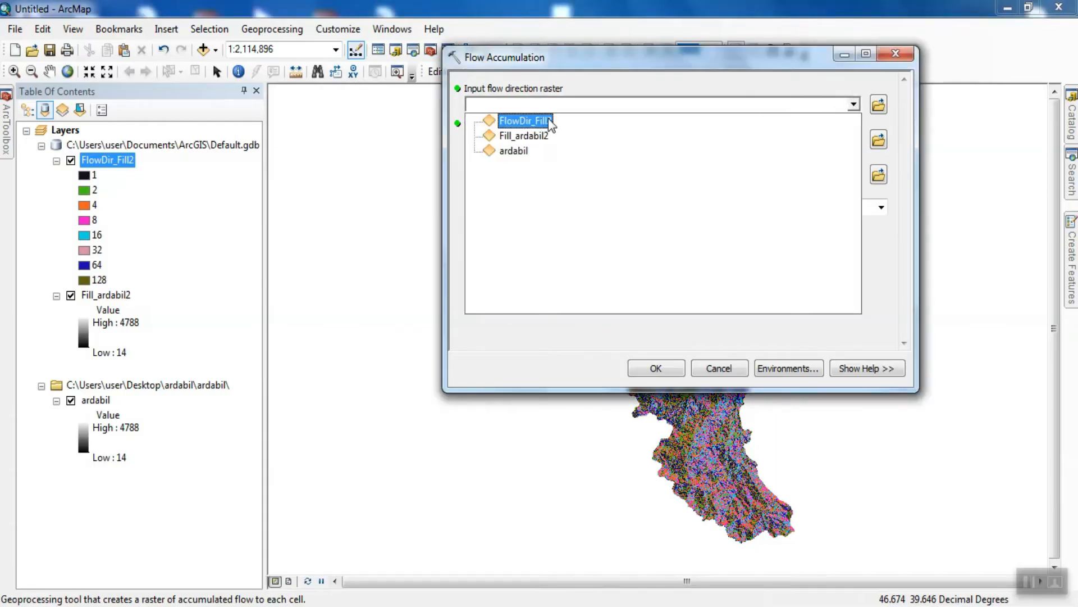
click(524, 120)
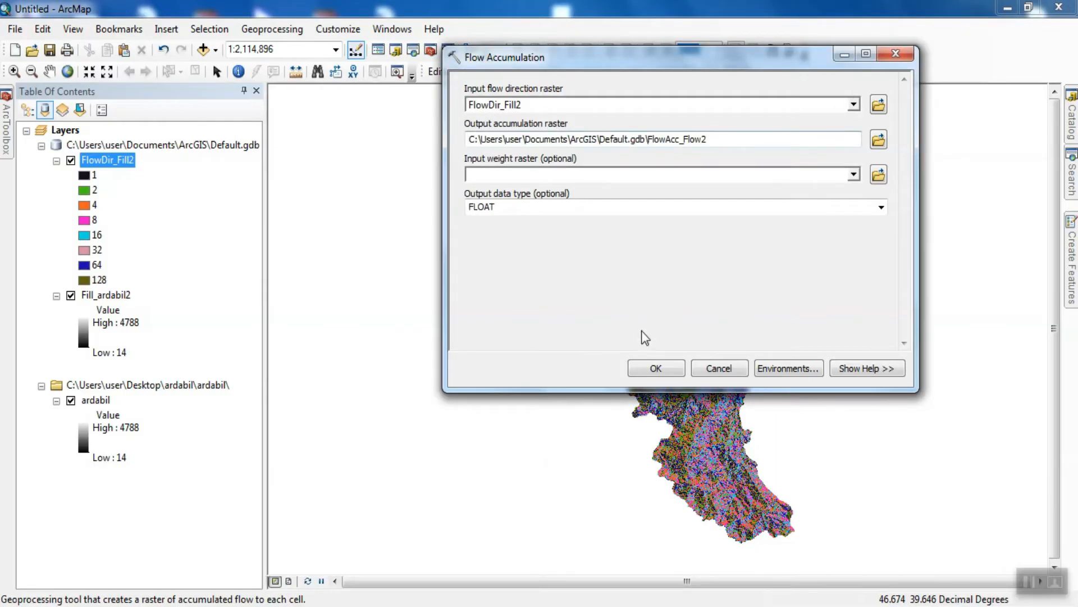
click(655, 368)
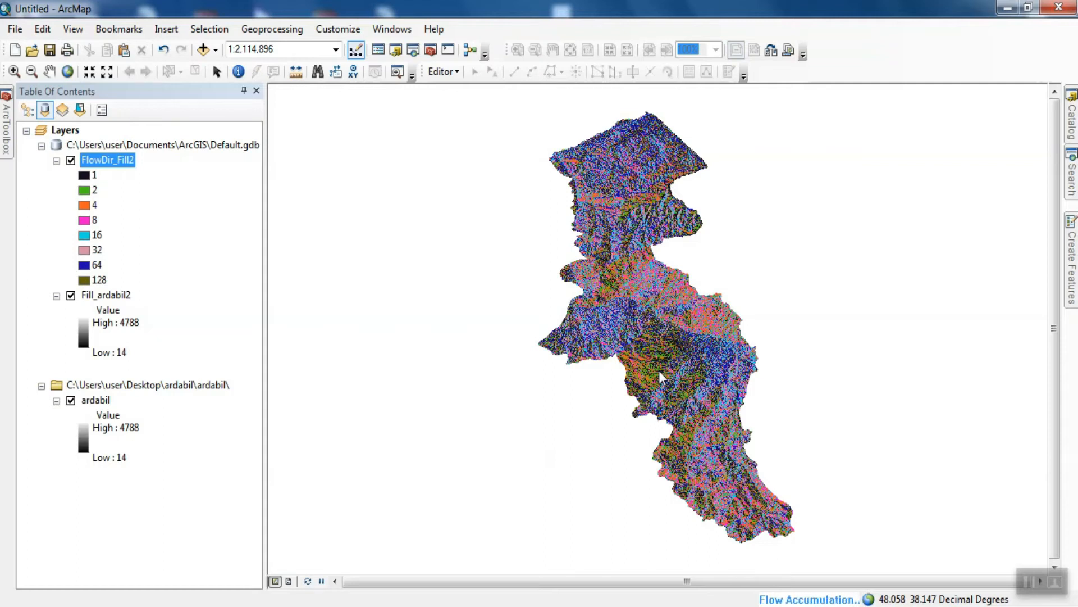
mouse_move(659, 382)
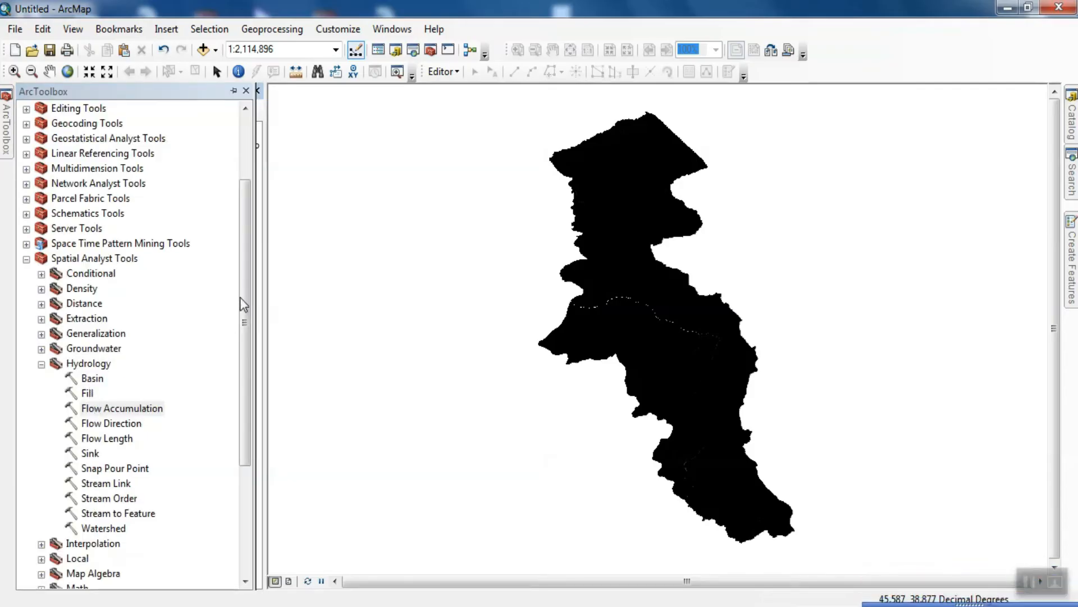
Run Raster Calculator with "FlowAcc_Flow2" > 1500, producing the rastercalc1 stream layer
scroll(down, 3)
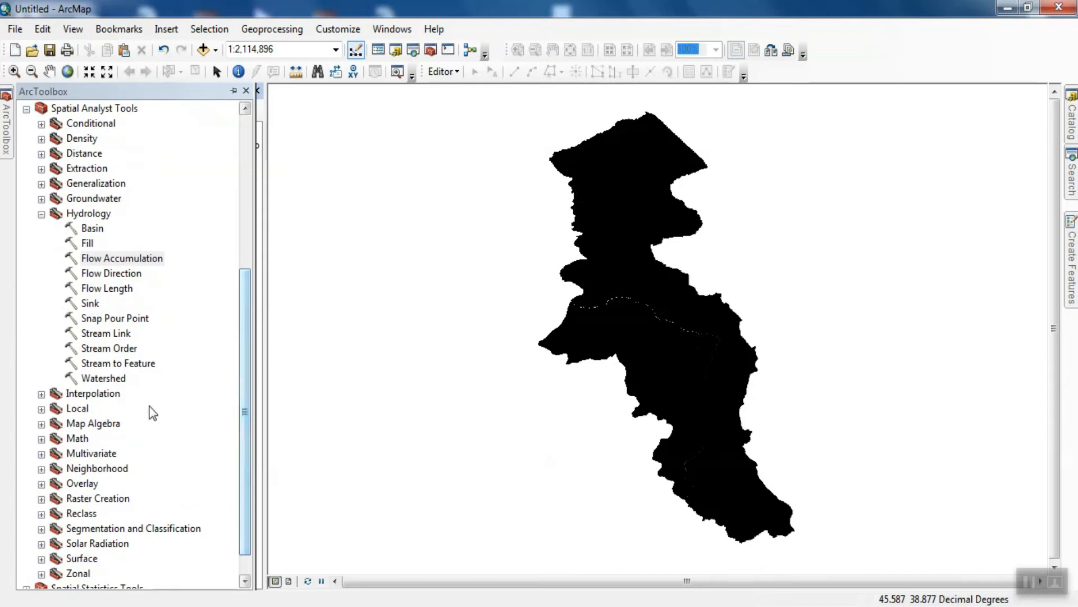
click(93, 423)
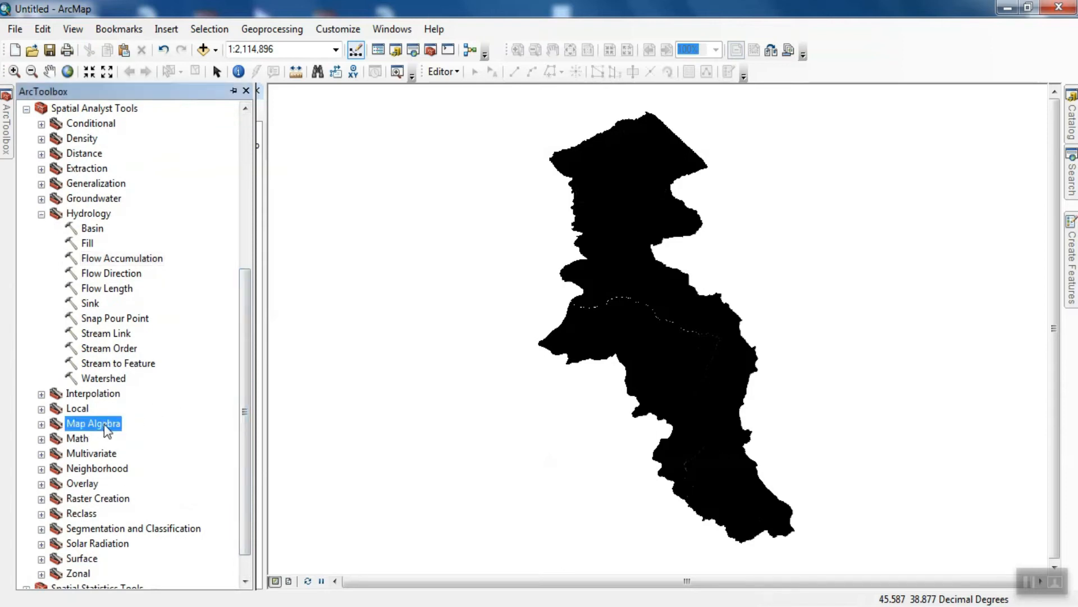
click(41, 423)
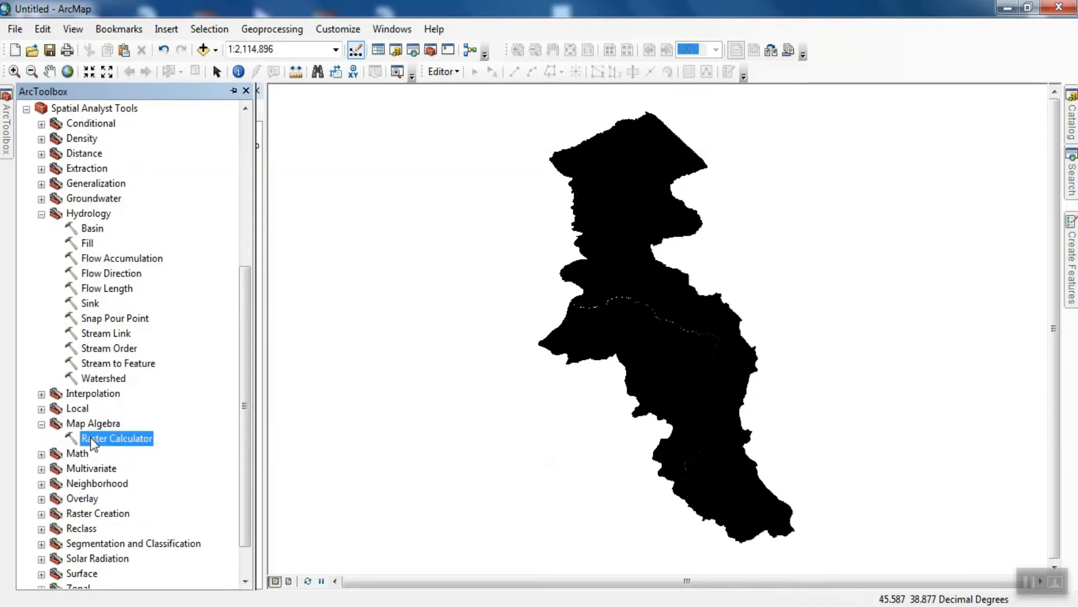
right_click(116, 439)
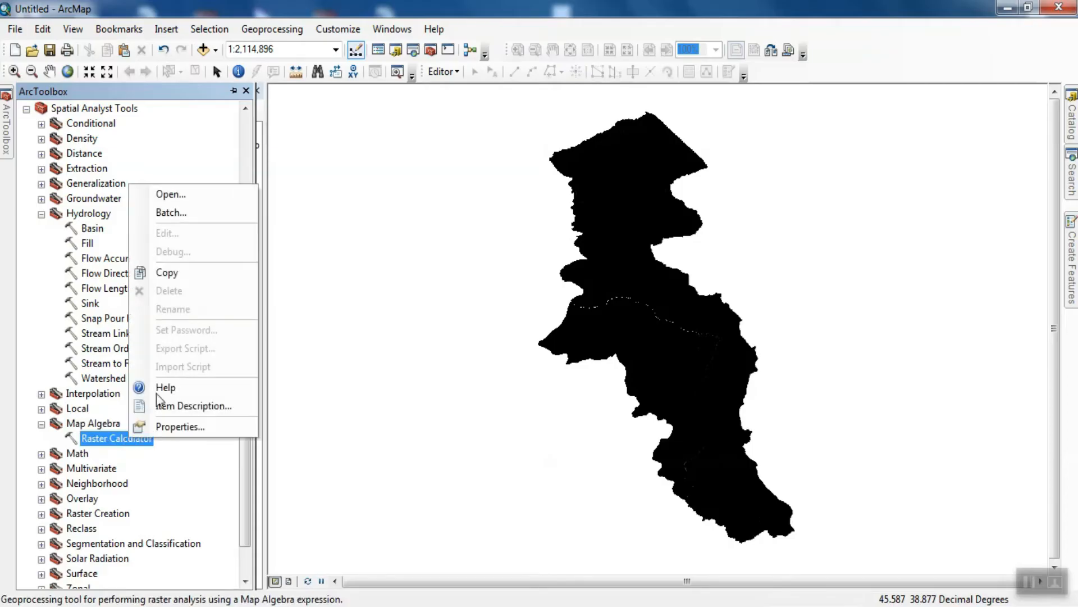
click(169, 194)
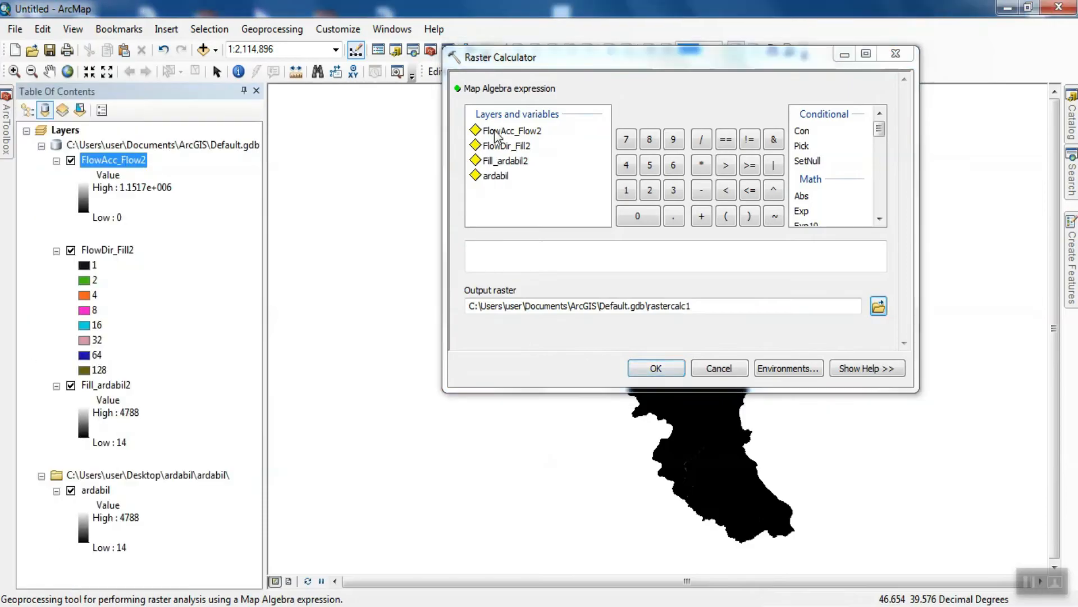
click(512, 130)
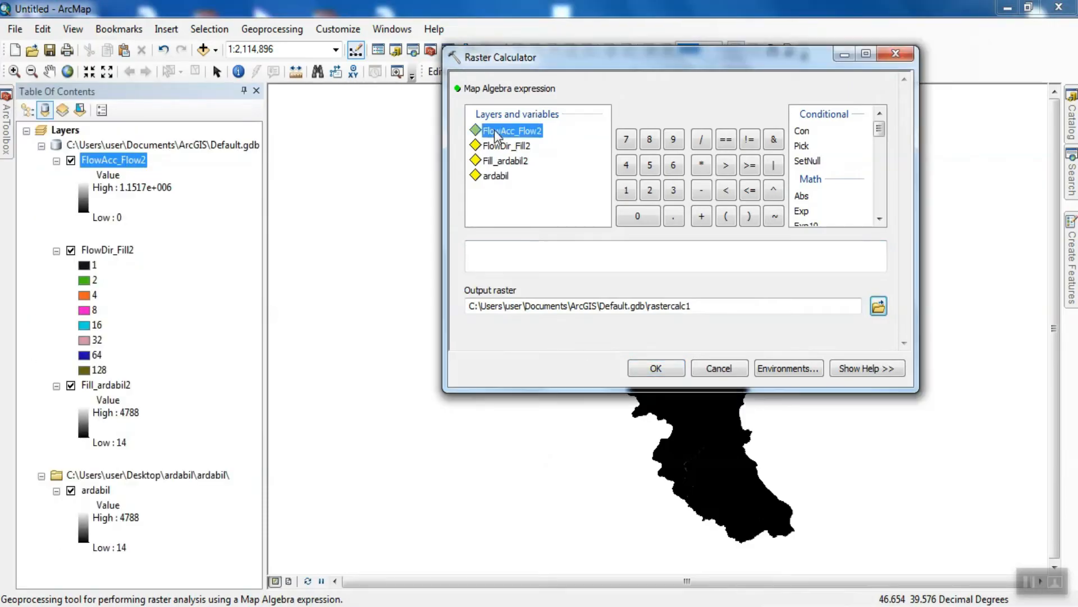
double_click(512, 131)
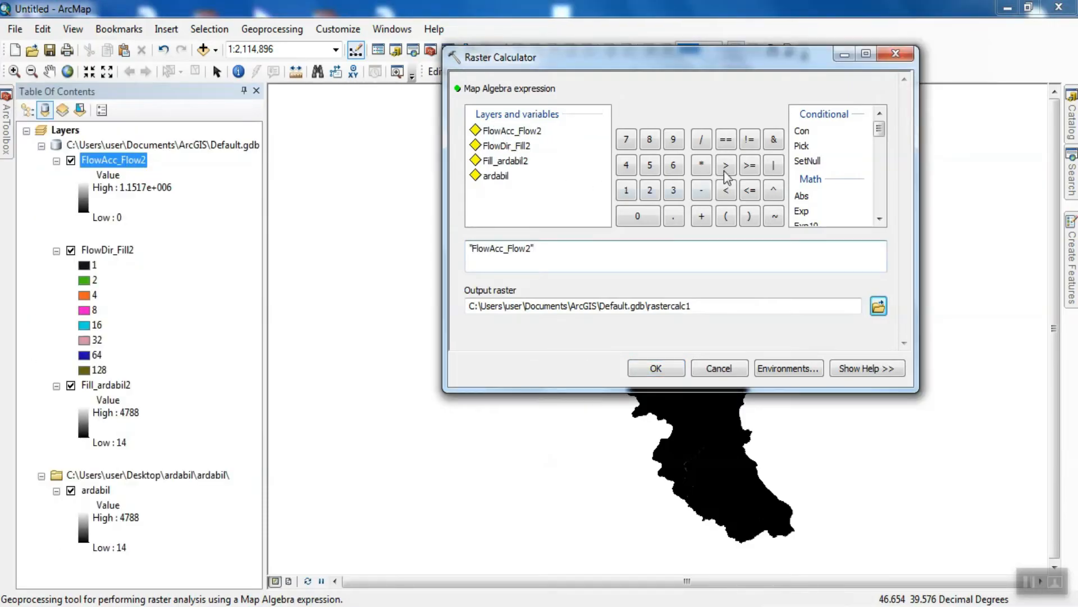
click(625, 190)
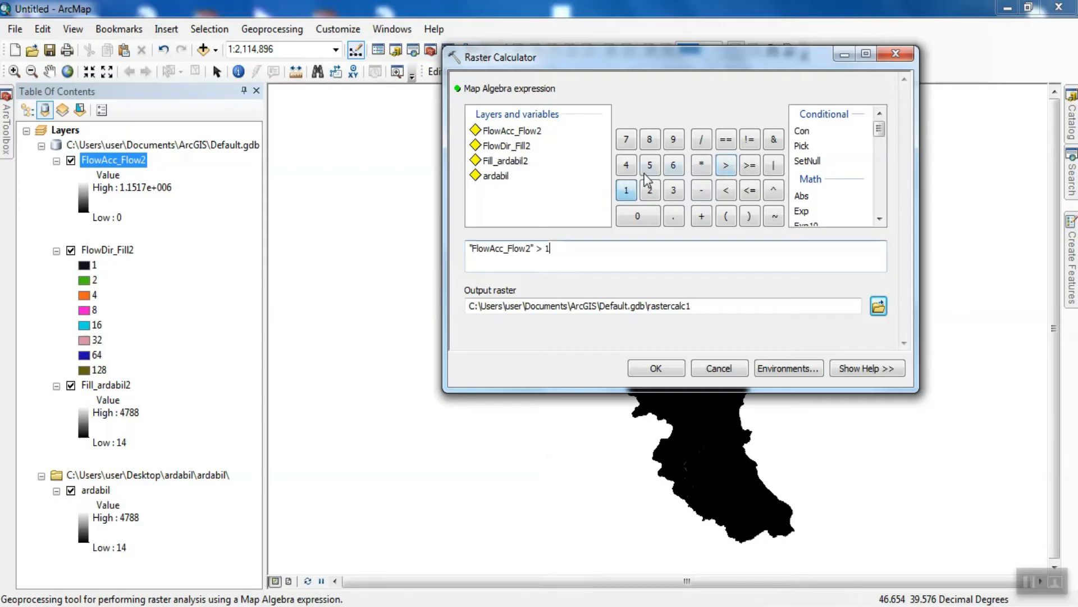
click(637, 215)
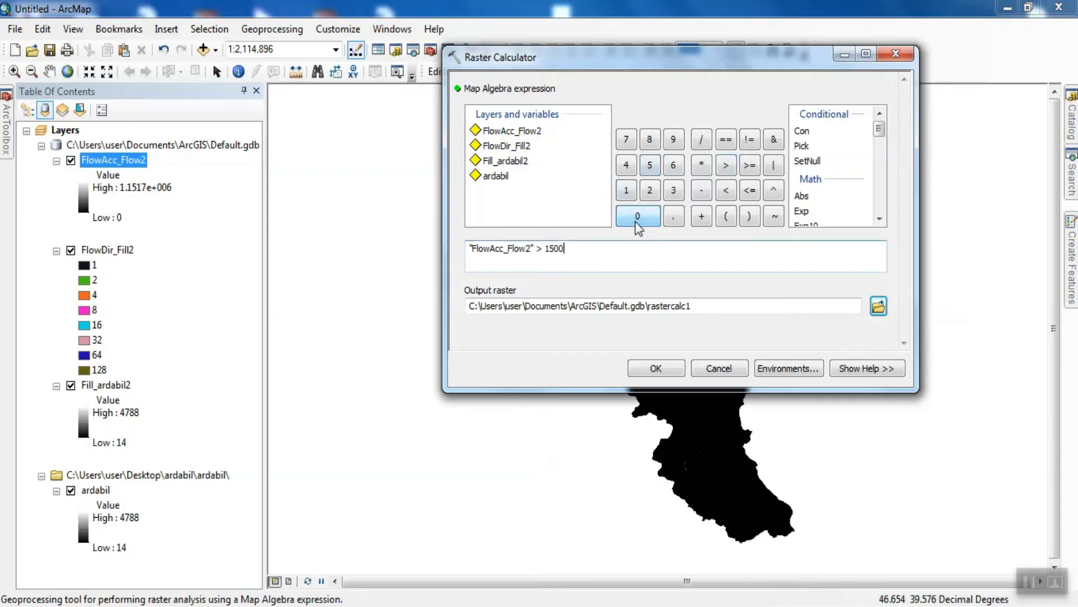
click(655, 368)
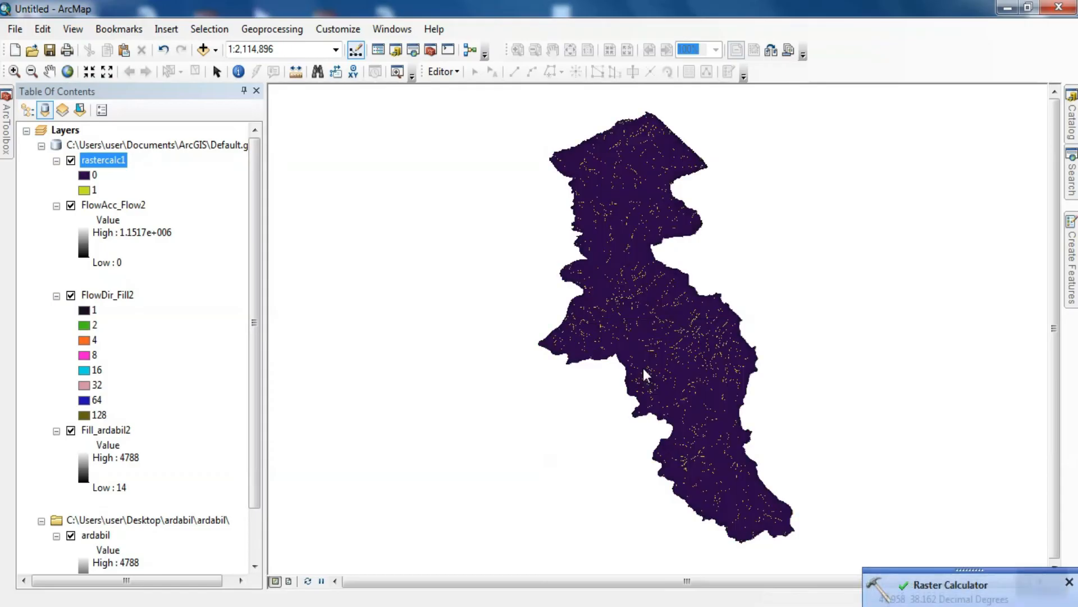
mouse_move(654, 230)
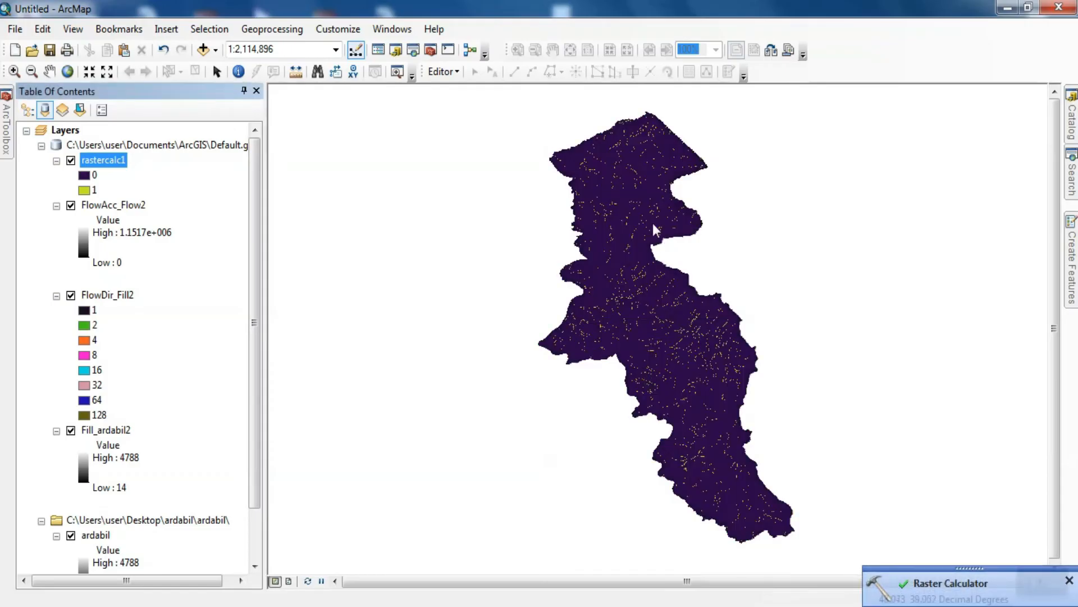
mouse_move(631, 238)
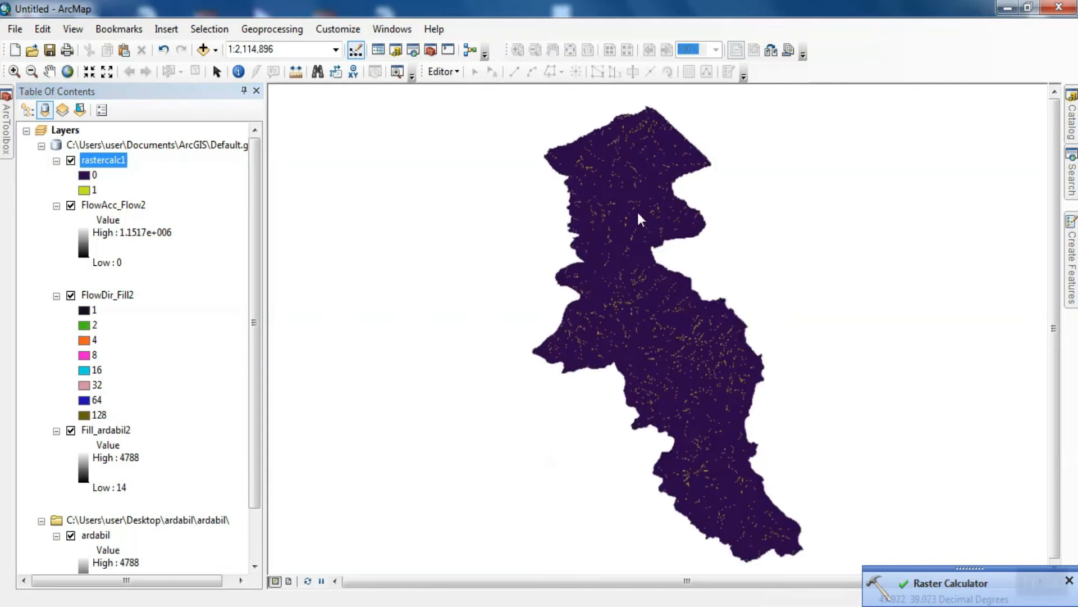
Zoom in on rastercalc1 to inspect the branching stream channels
scroll(up, 3)
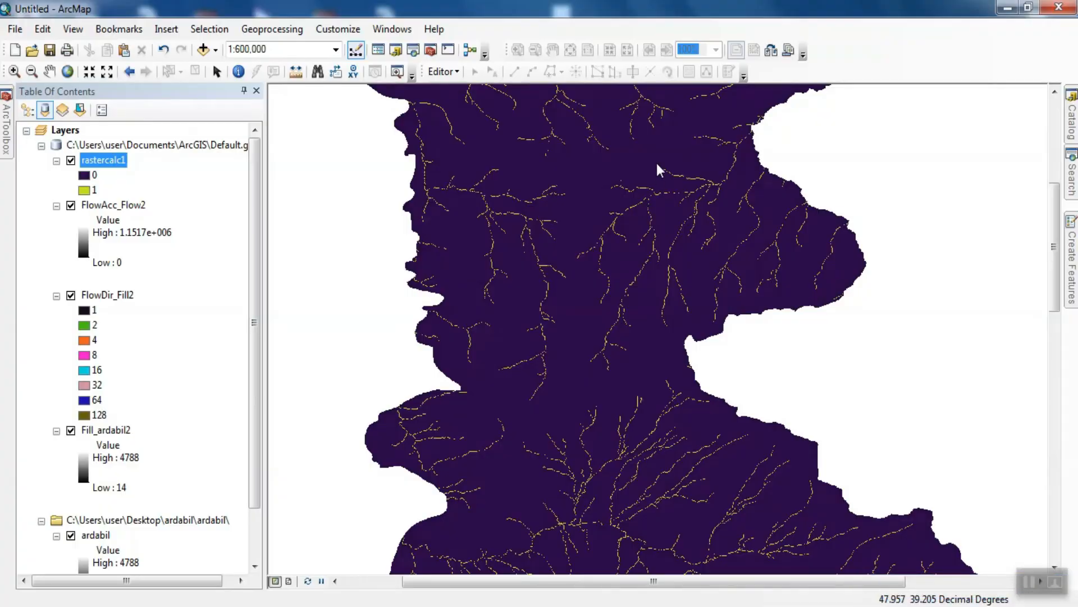
mouse_move(722, 193)
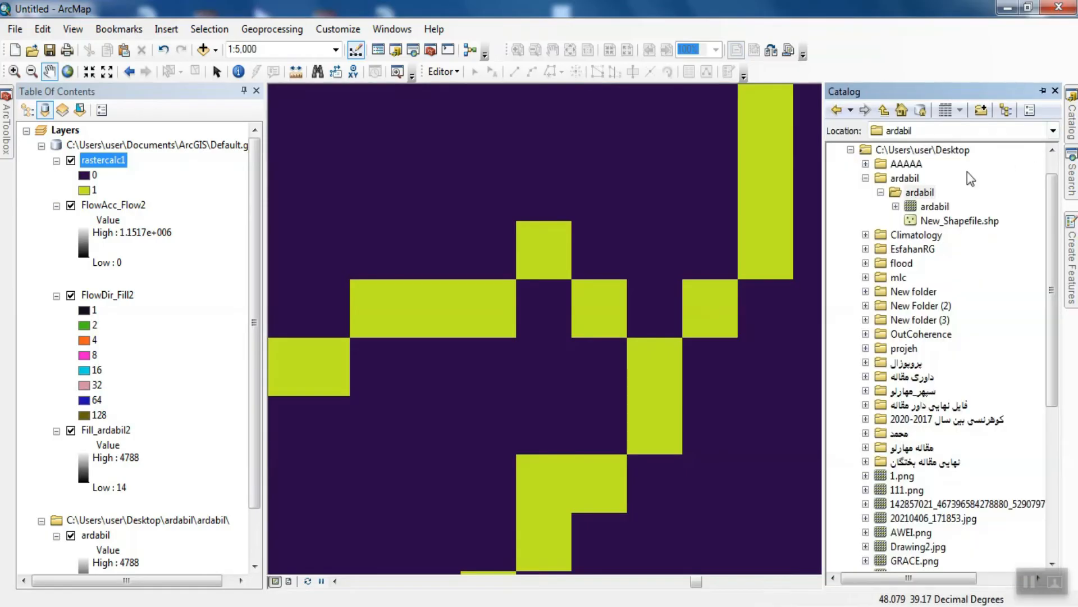
Create point shapefile New_Shapefile(2) in ardabil, importing GCS_WGS_1984 from the ardabil raster
right_click(920, 192)
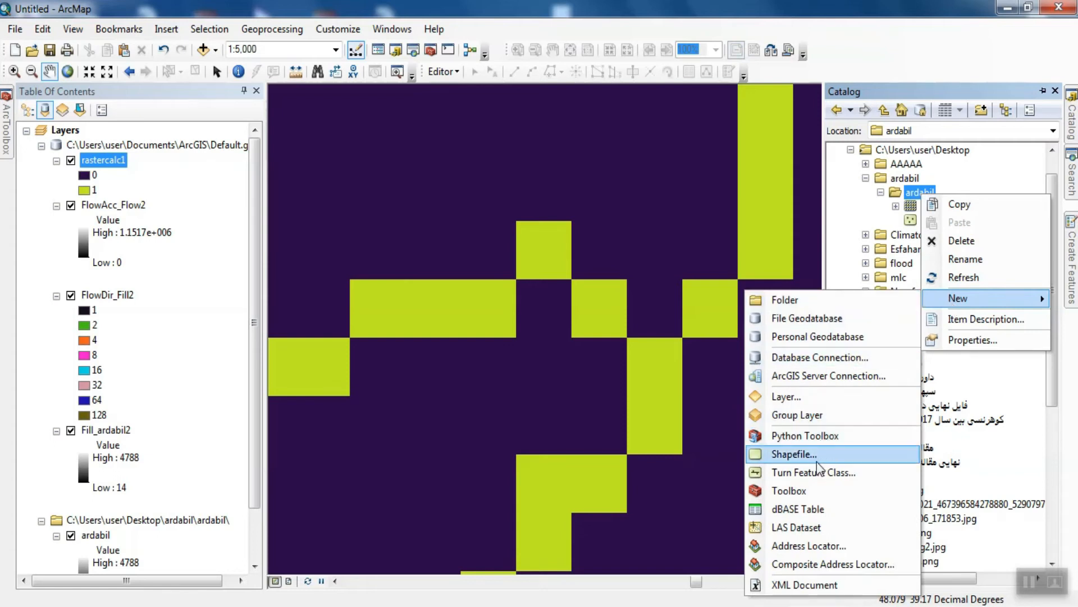
click(794, 454)
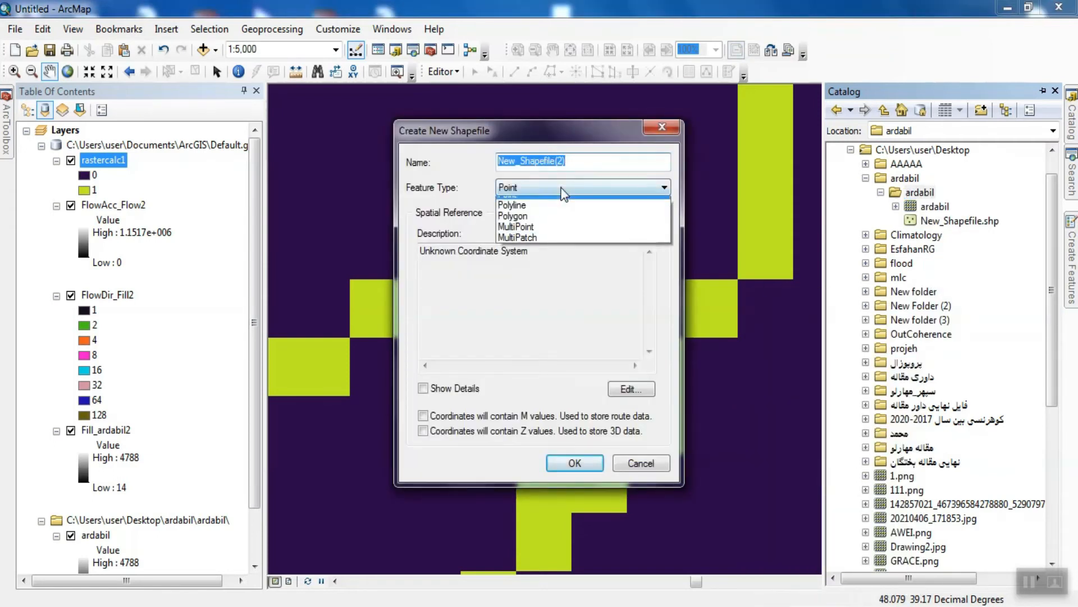
click(508, 187)
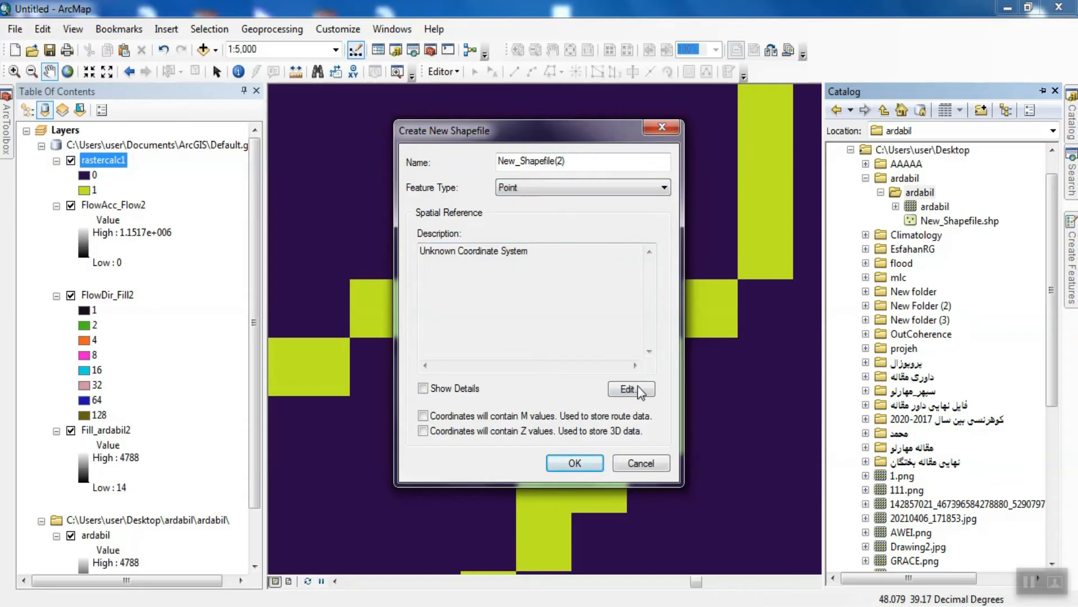
click(631, 388)
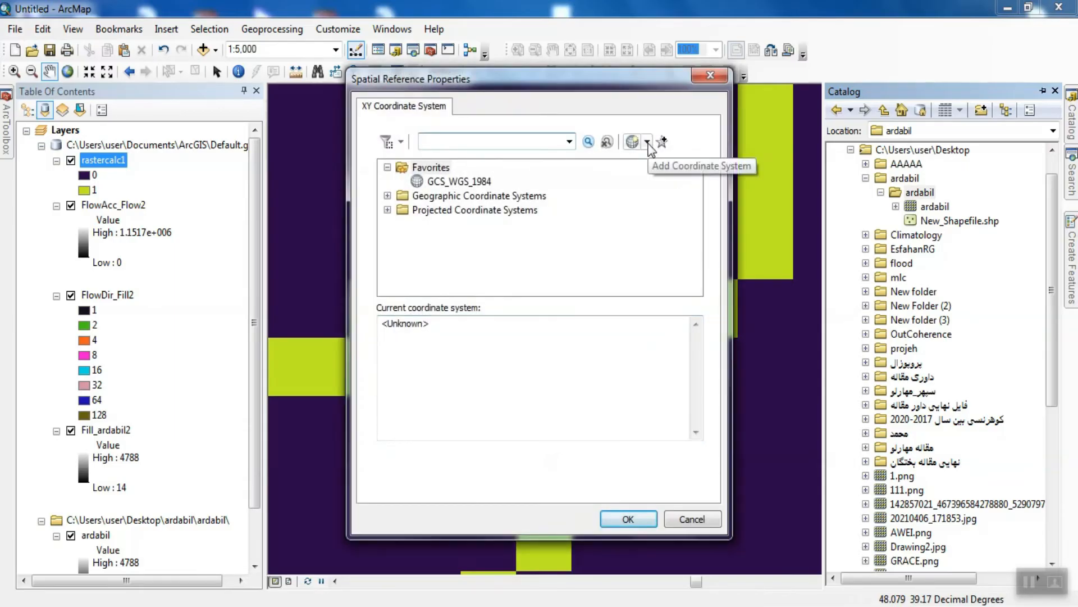
click(631, 142)
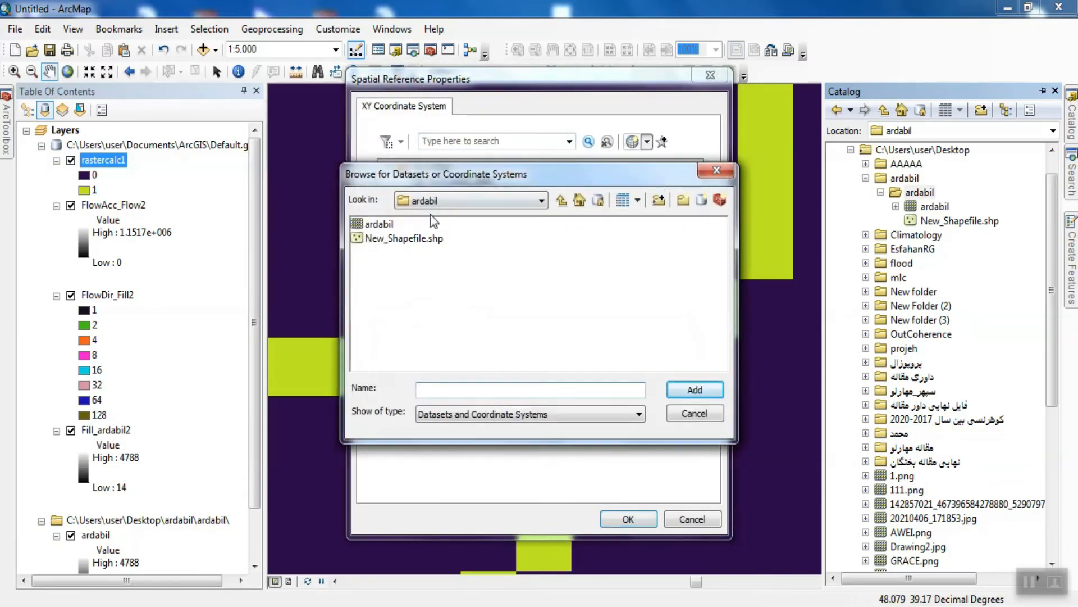
click(378, 223)
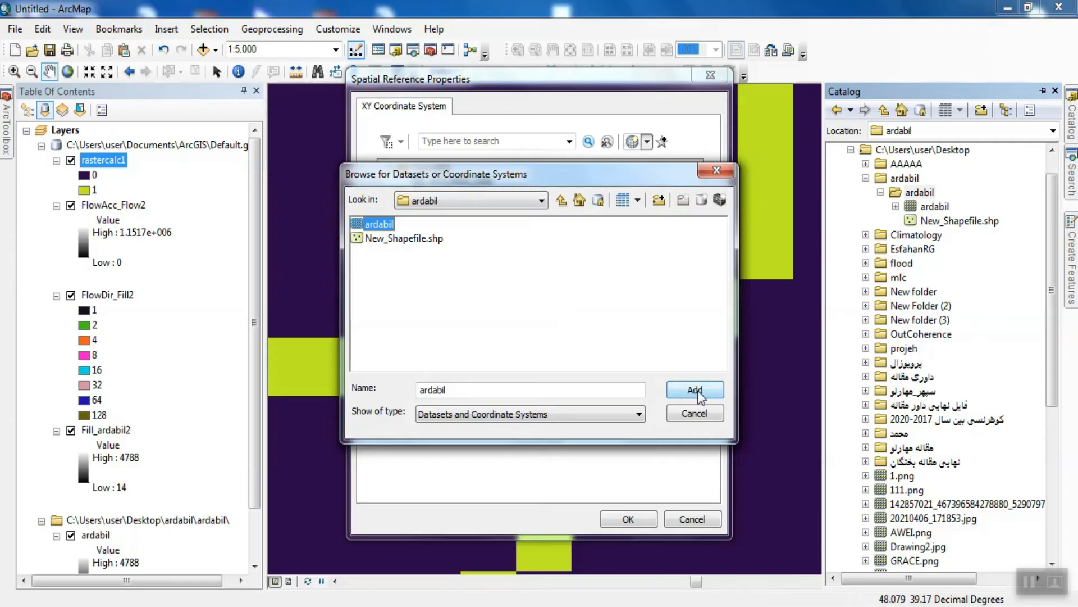
click(695, 389)
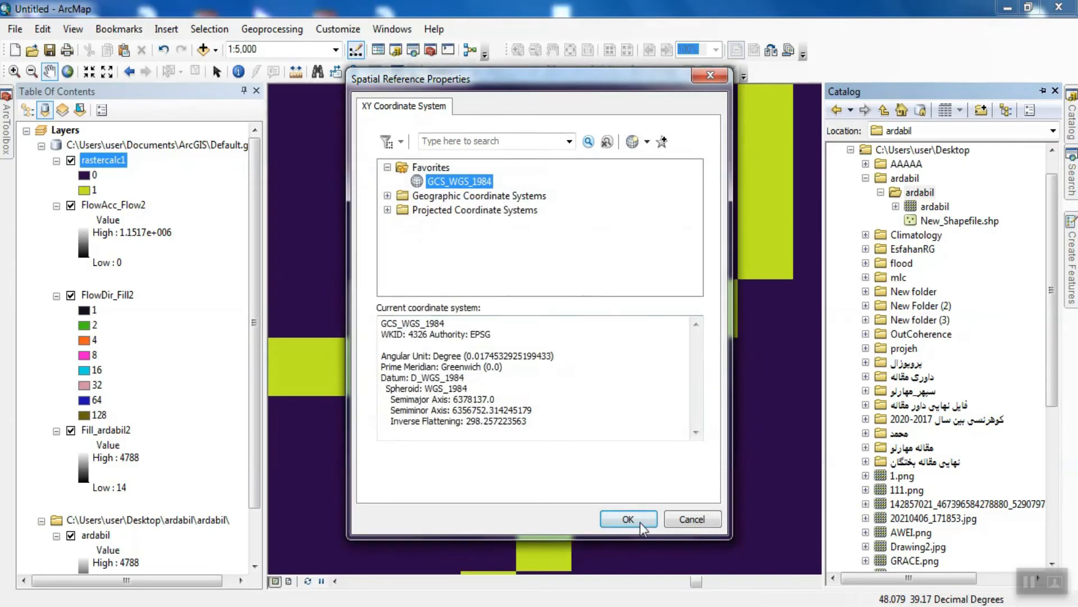
click(627, 518)
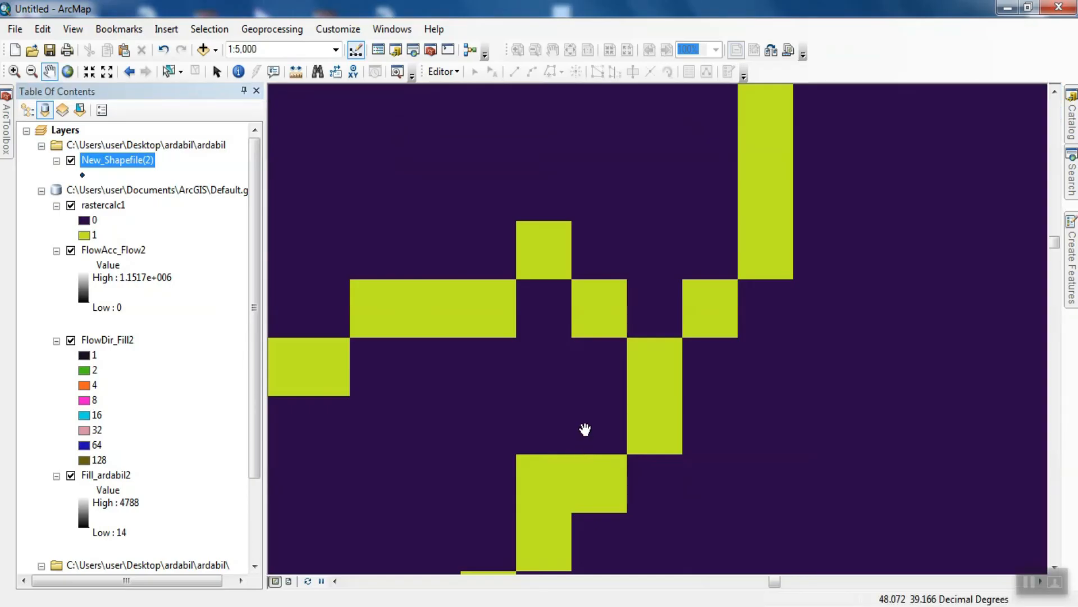
Edit New_Shapefile(2), place one pour point on a stream cell, and save
click(442, 71)
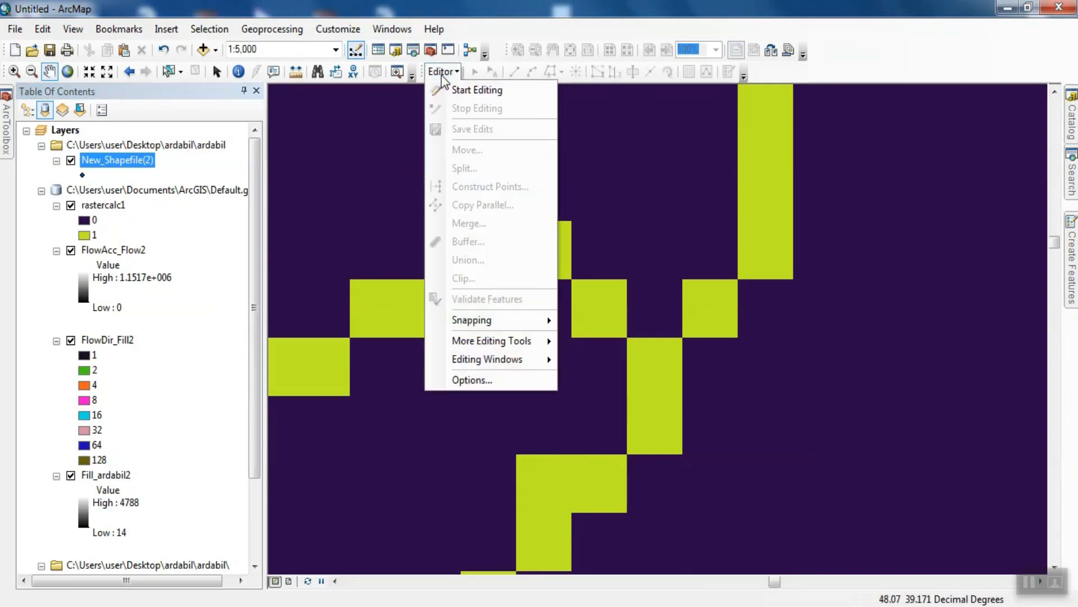
click(477, 89)
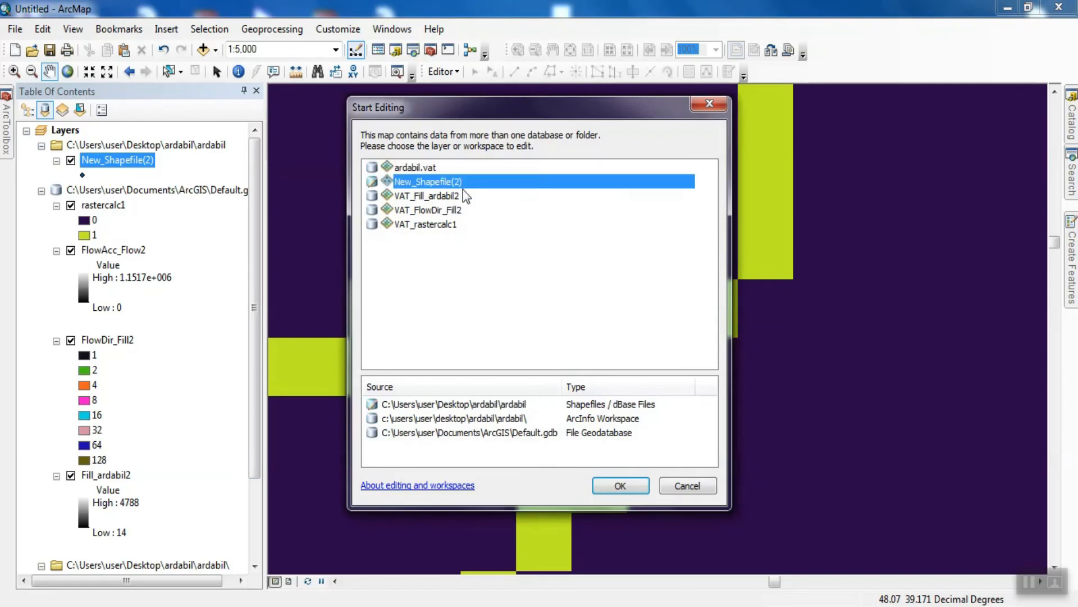
click(618, 485)
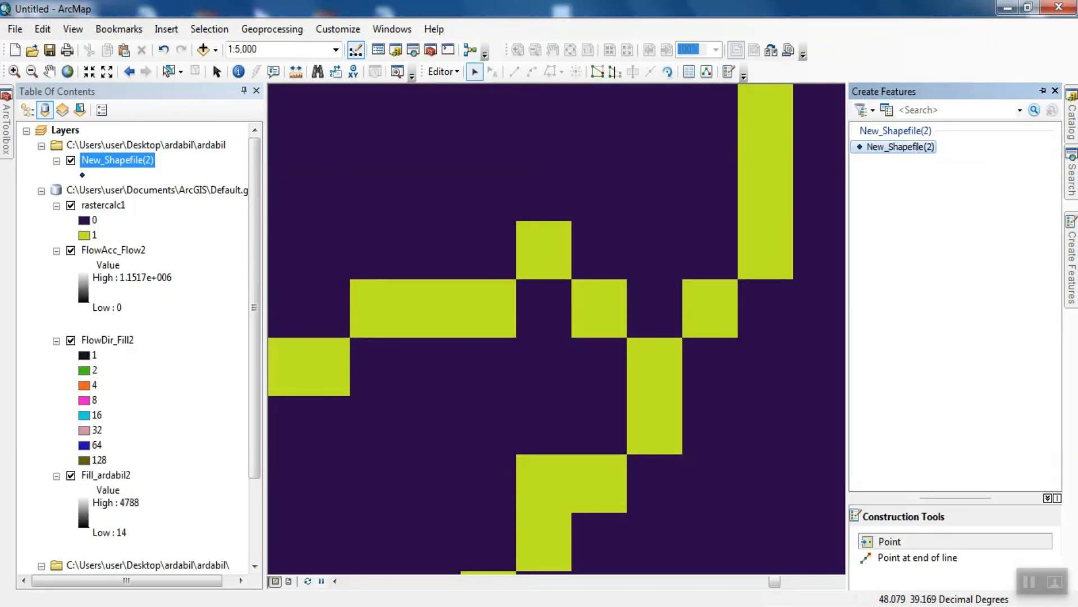
click(710, 316)
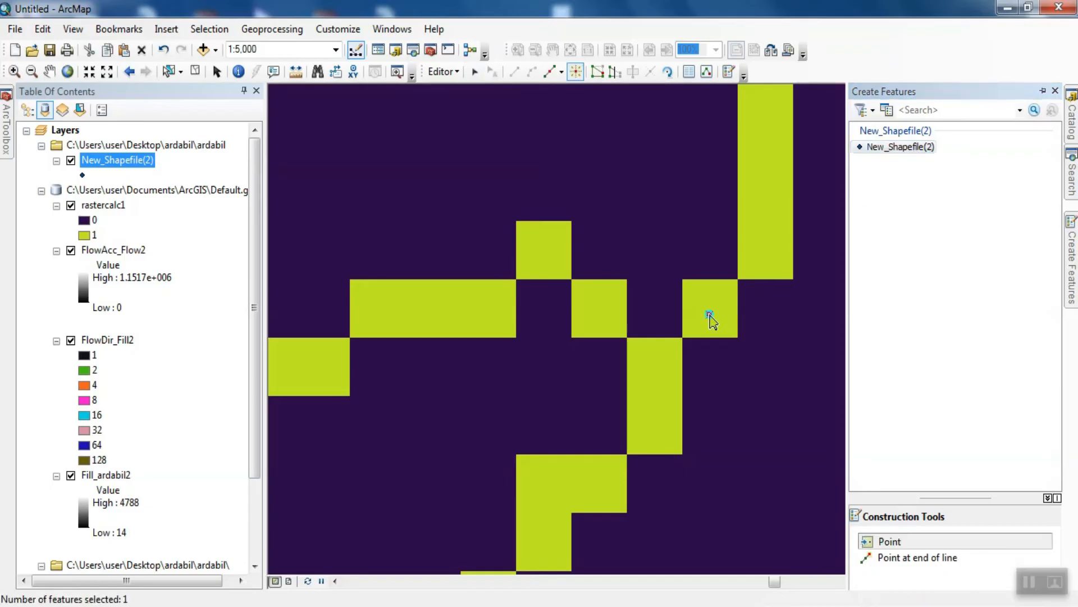
click(709, 315)
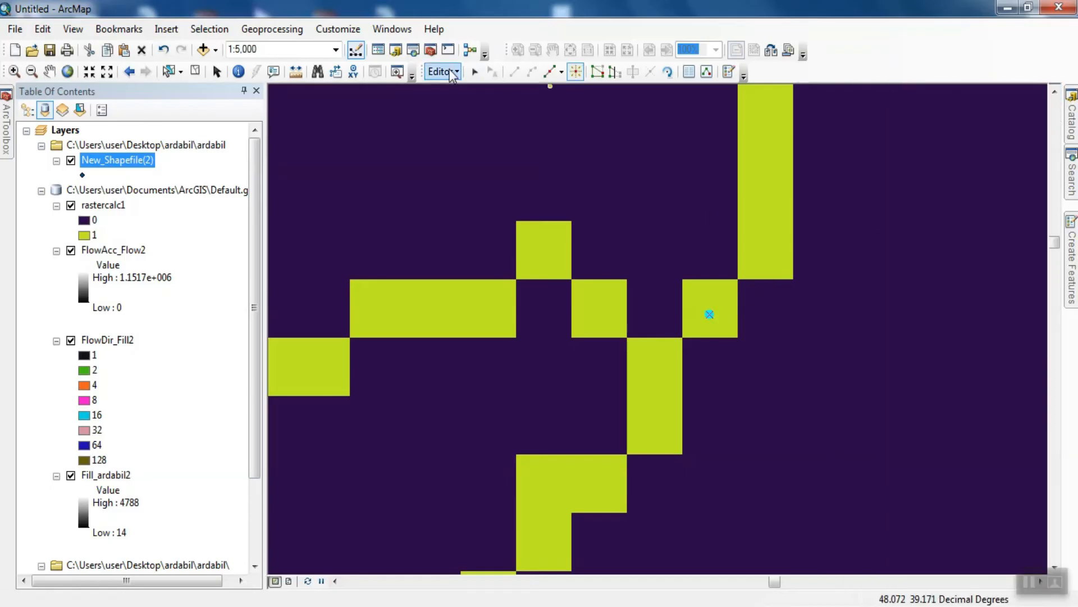
click(441, 71)
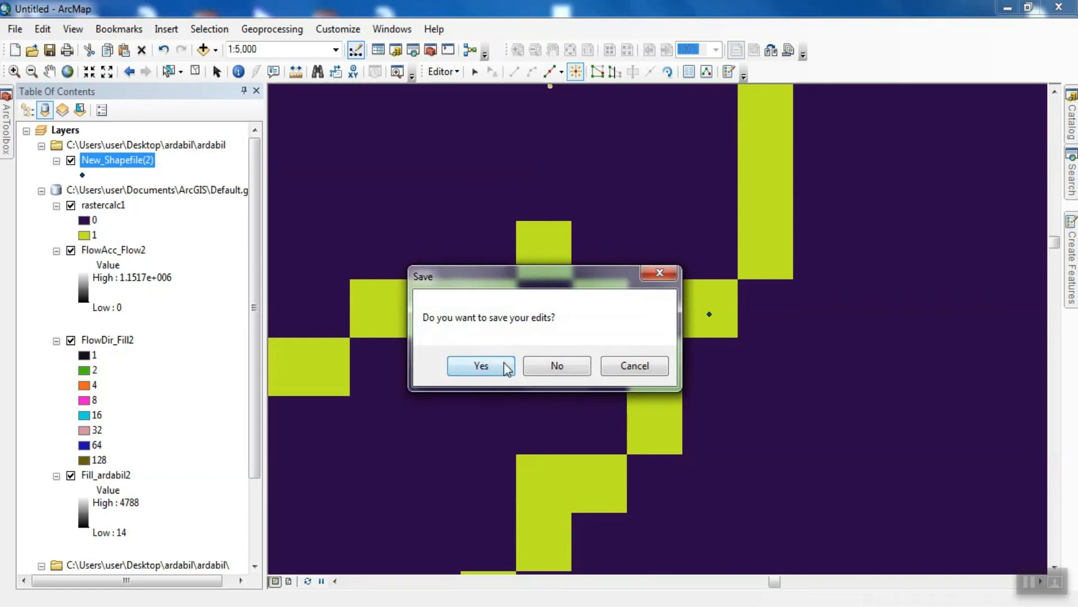
click(481, 365)
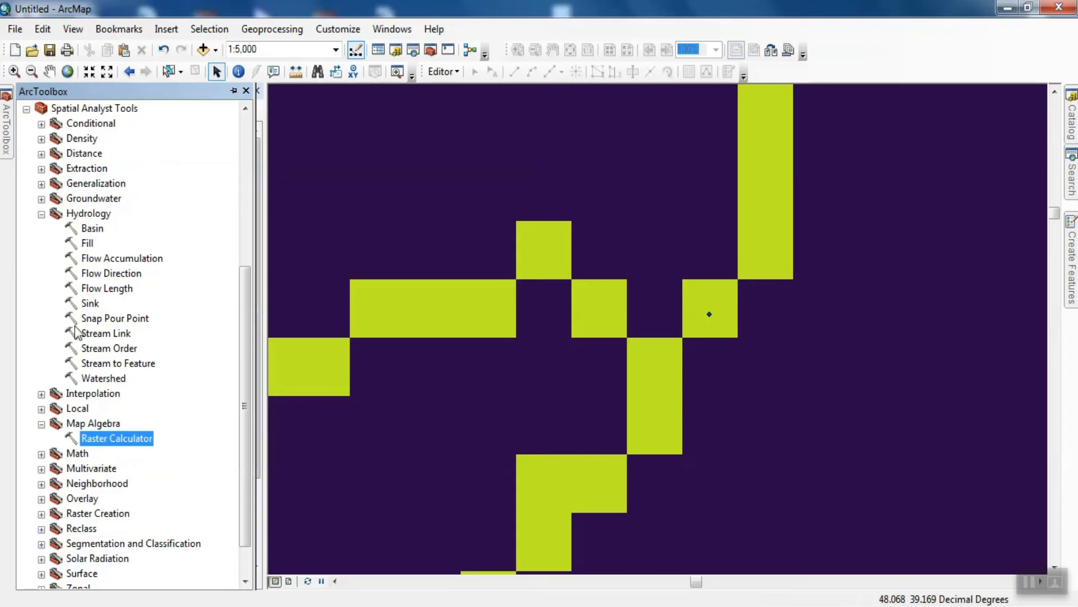
Run Snap Pour Point on New_Shapefile(2) with FlowAcc_Flow2, creating SnapPou_shp2
click(114, 318)
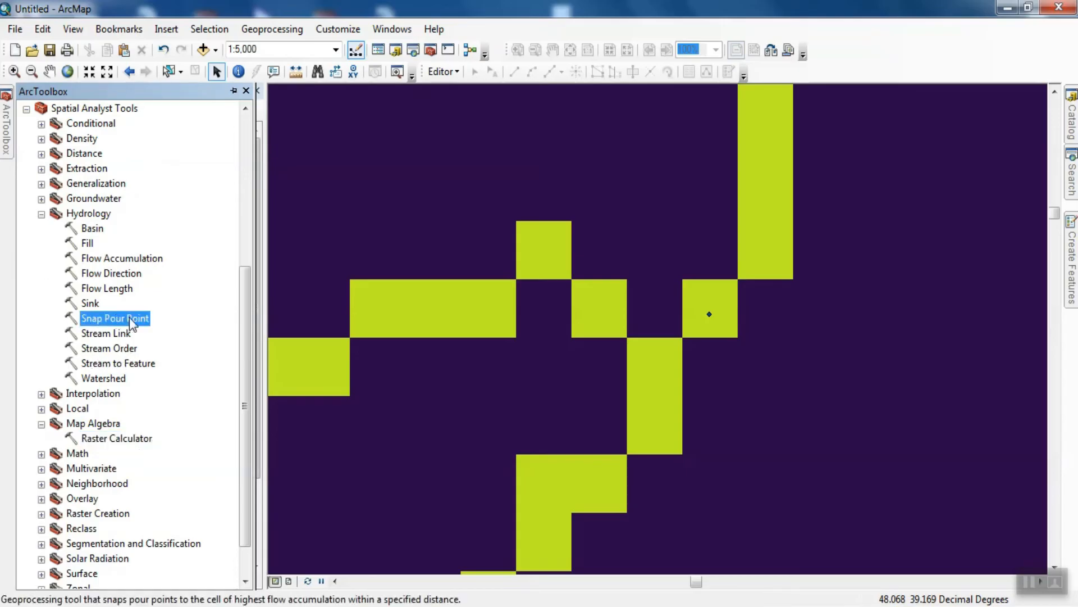
right_click(115, 318)
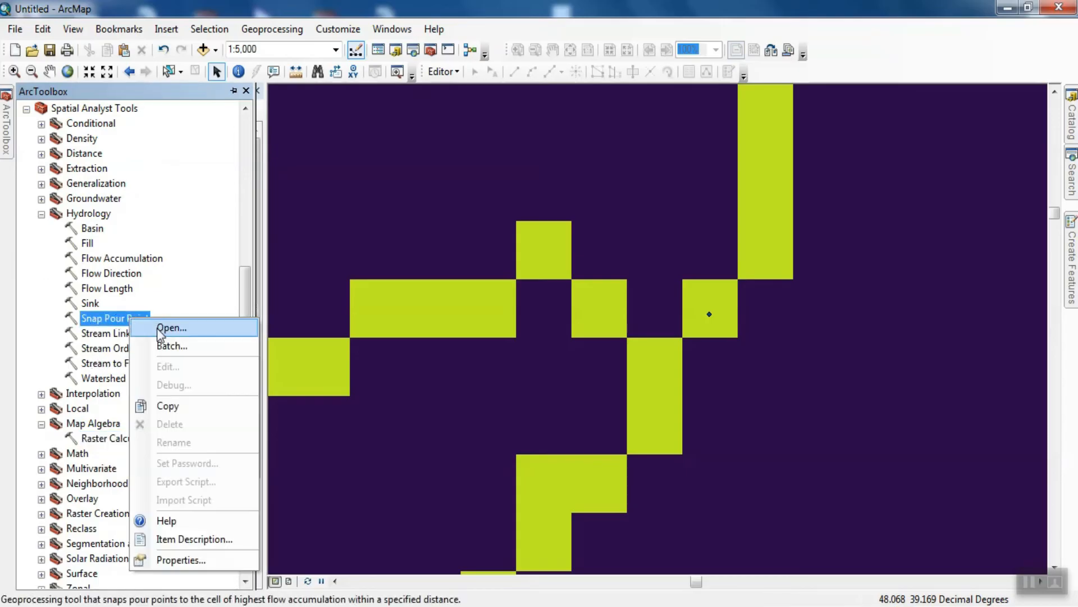
click(171, 328)
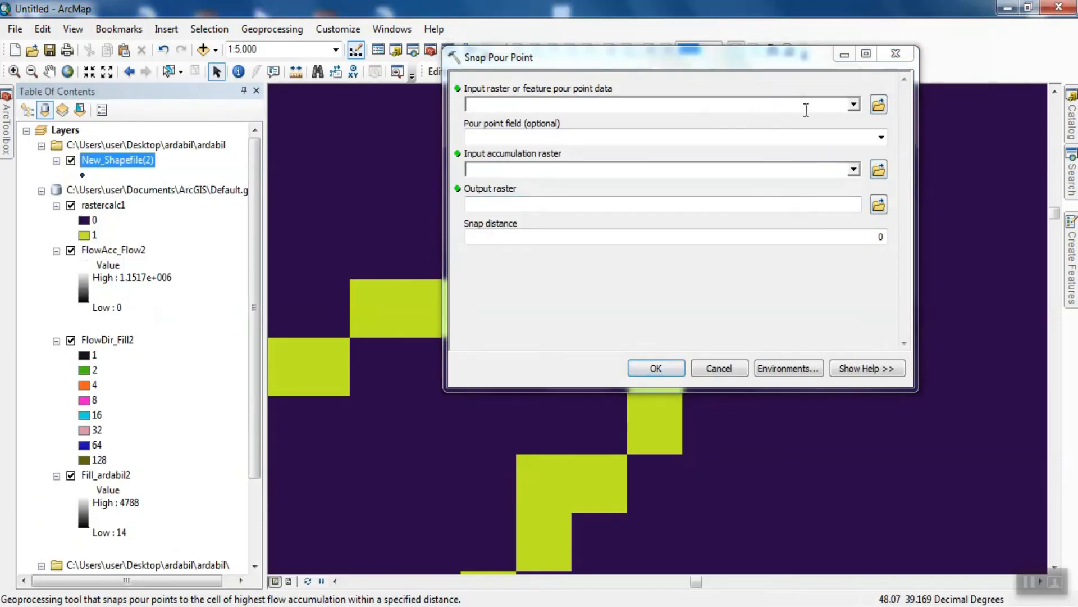
click(853, 104)
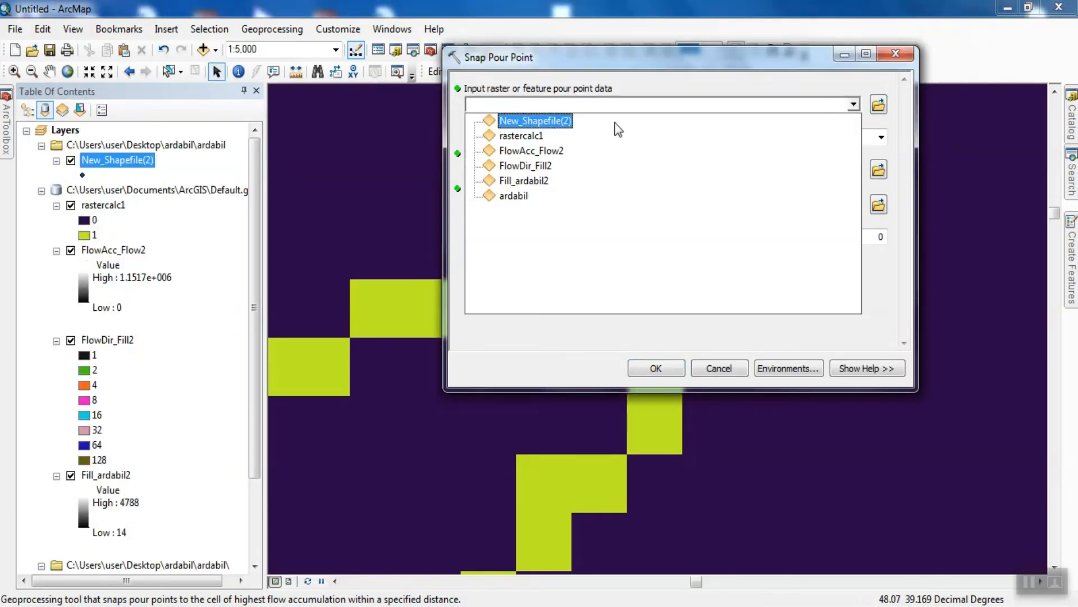
click(535, 120)
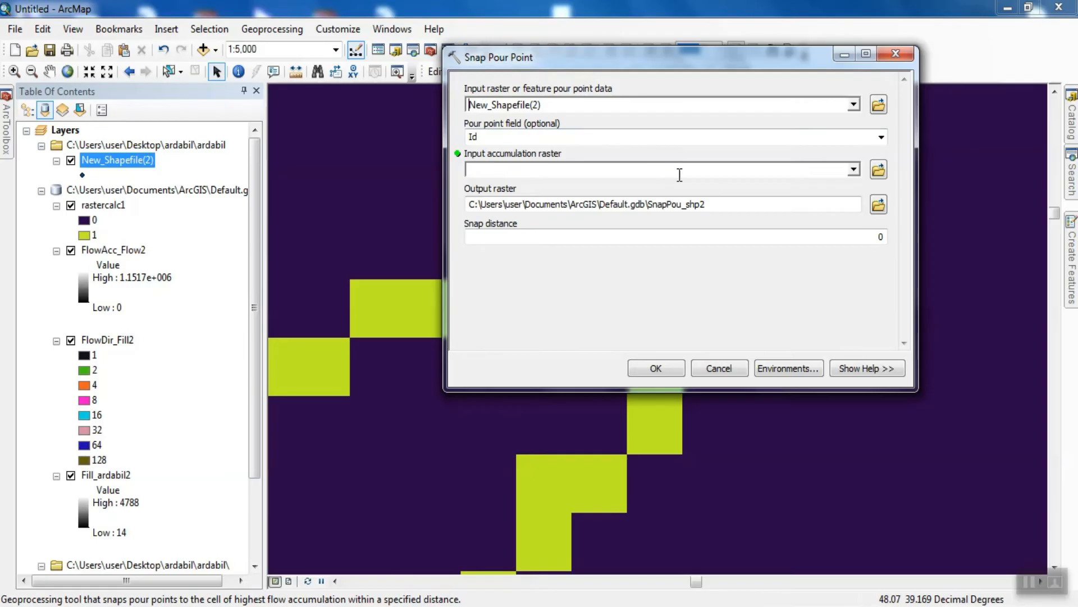
click(853, 169)
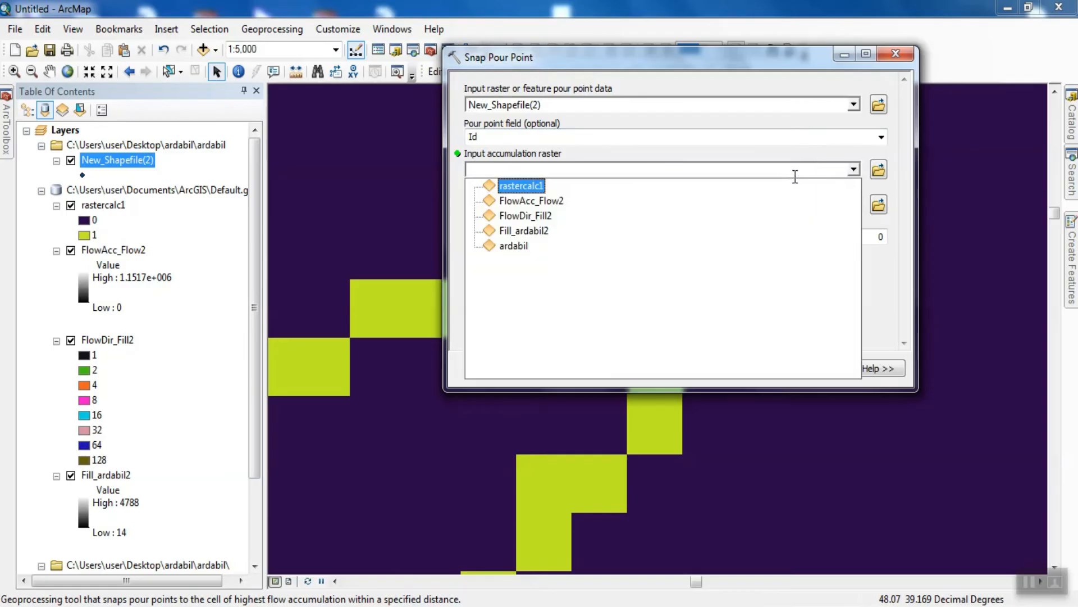
click(530, 200)
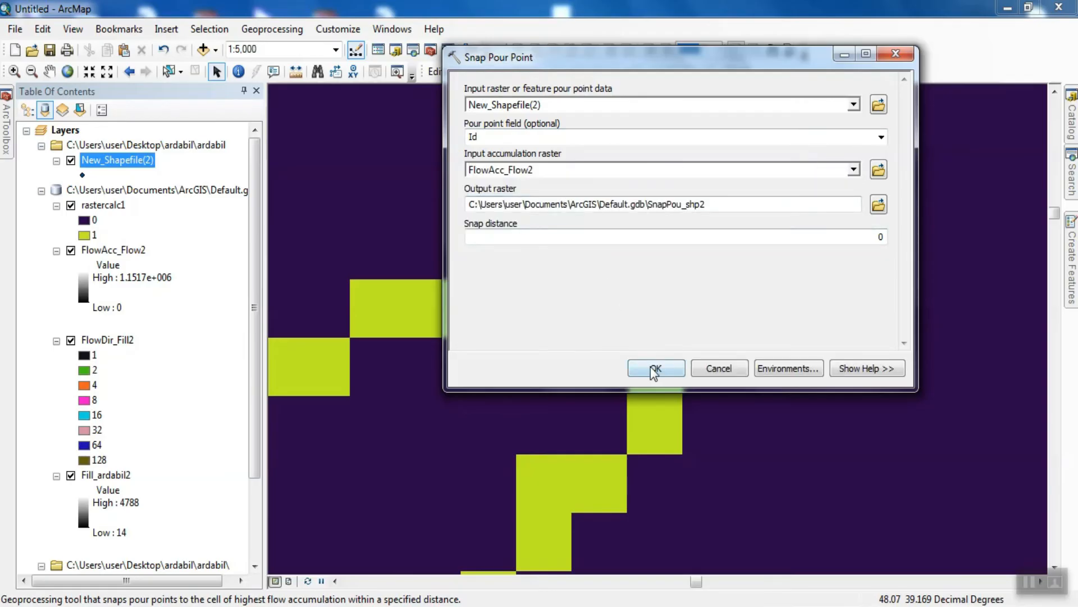
click(655, 368)
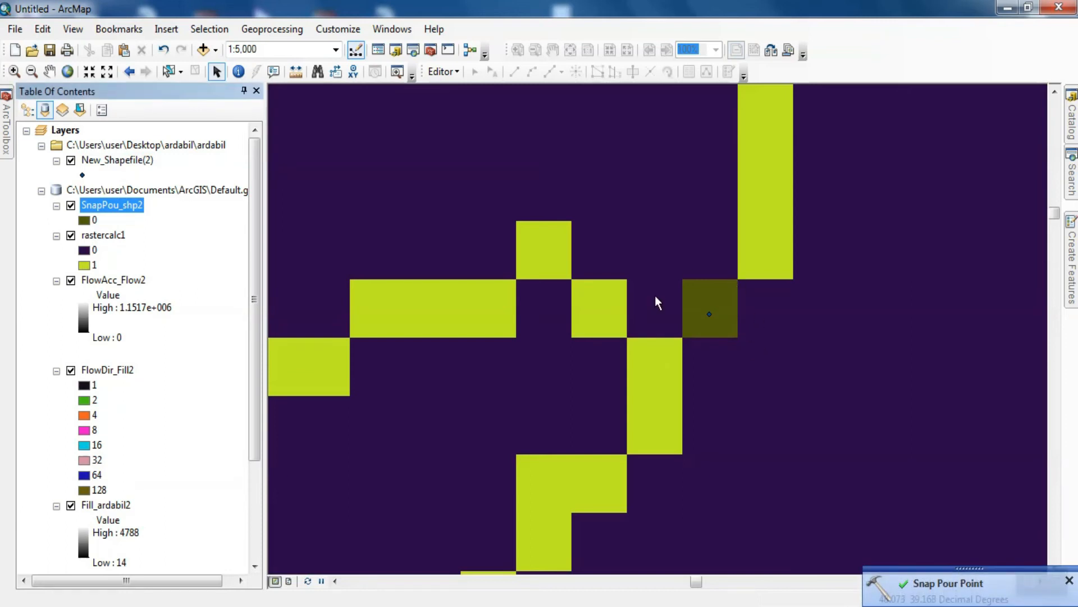
mouse_move(715, 281)
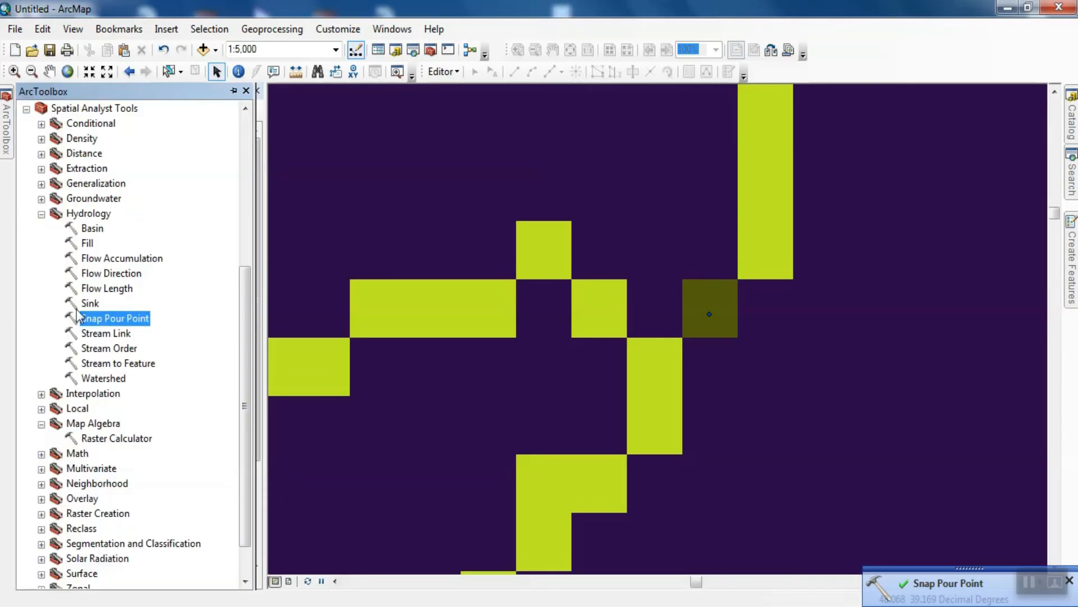
Run Watershed with flow direction FlowDir_Fill2 and pour point SnapPou_shp2, producing Watersh_Flow2
right_click(104, 378)
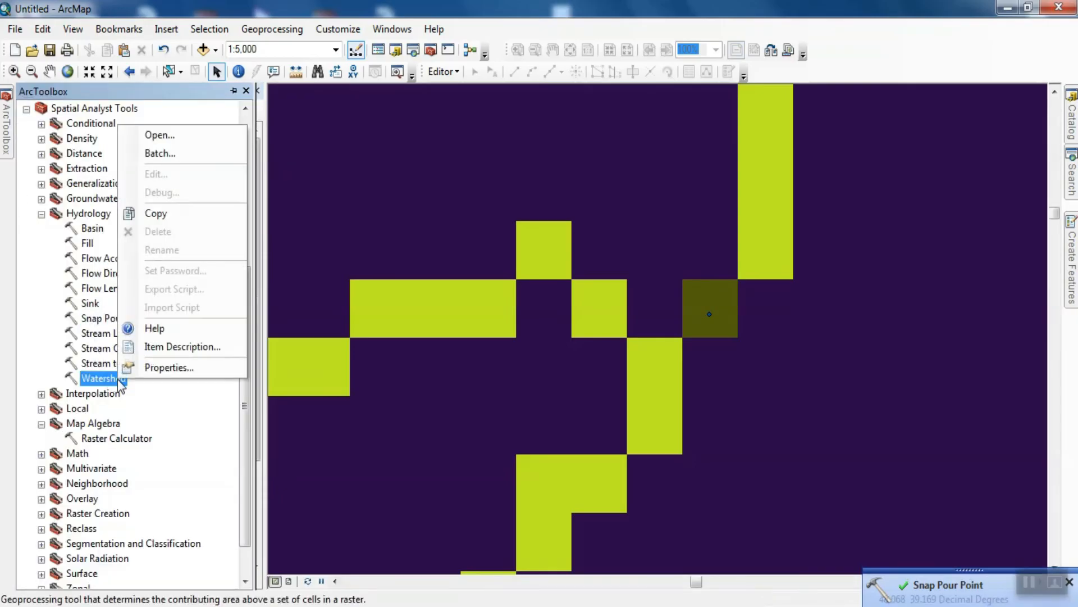
click(206, 144)
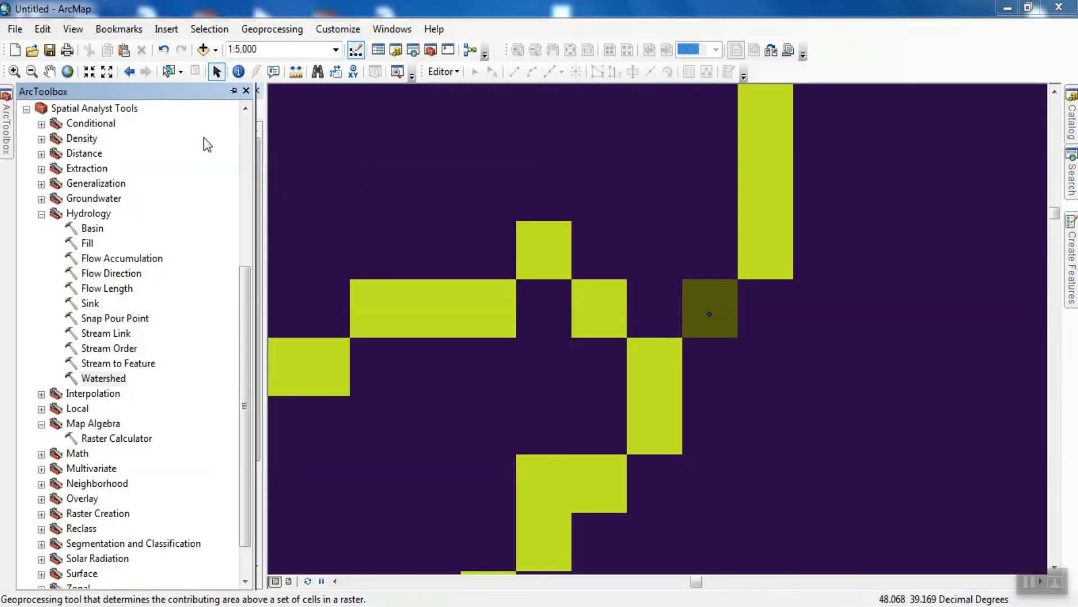
double_click(103, 378)
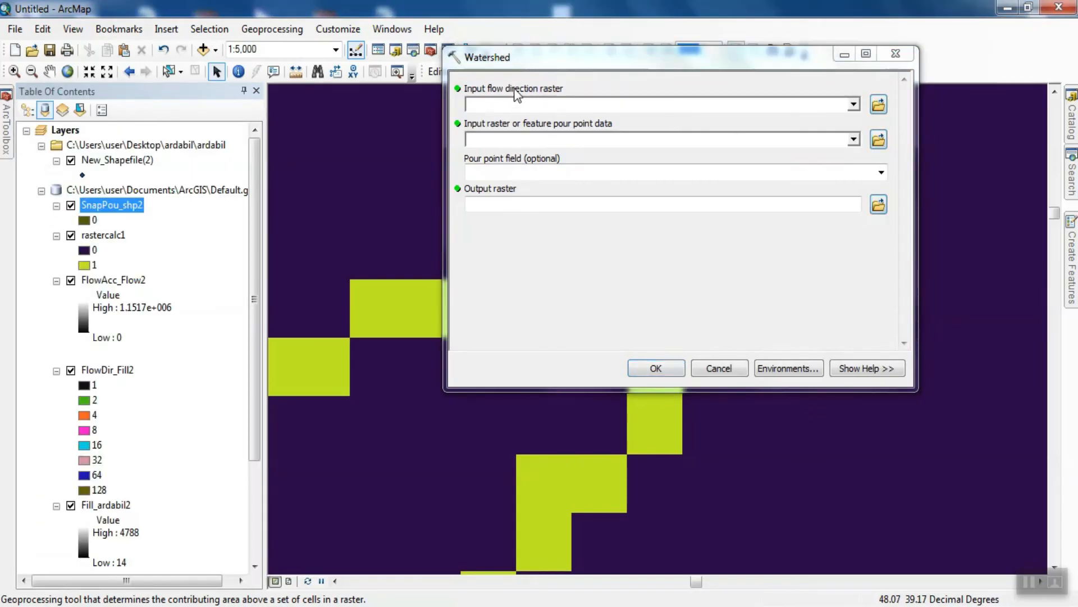
click(852, 104)
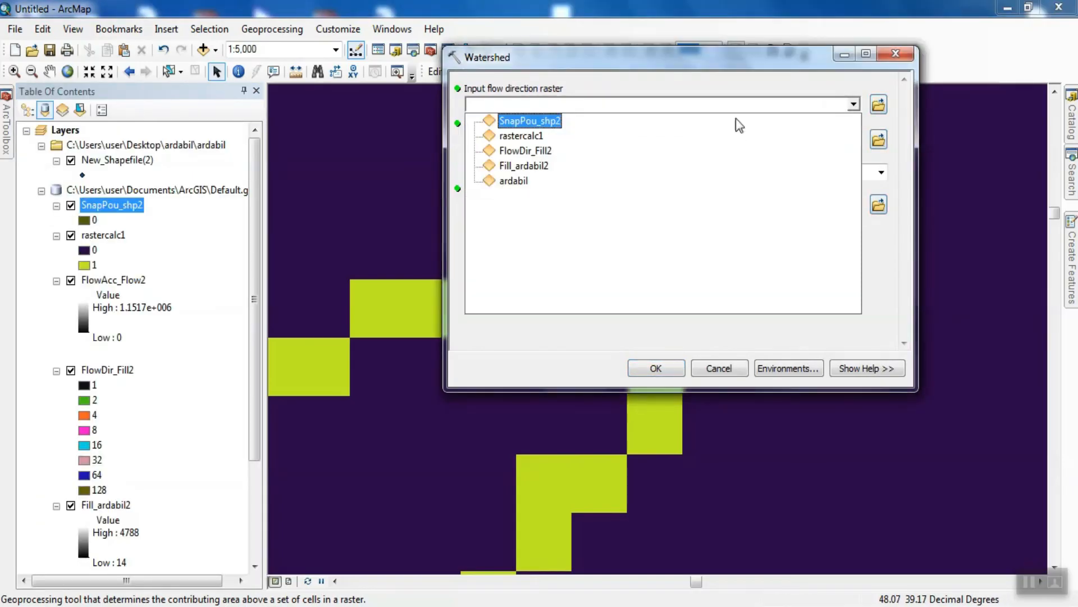
click(526, 151)
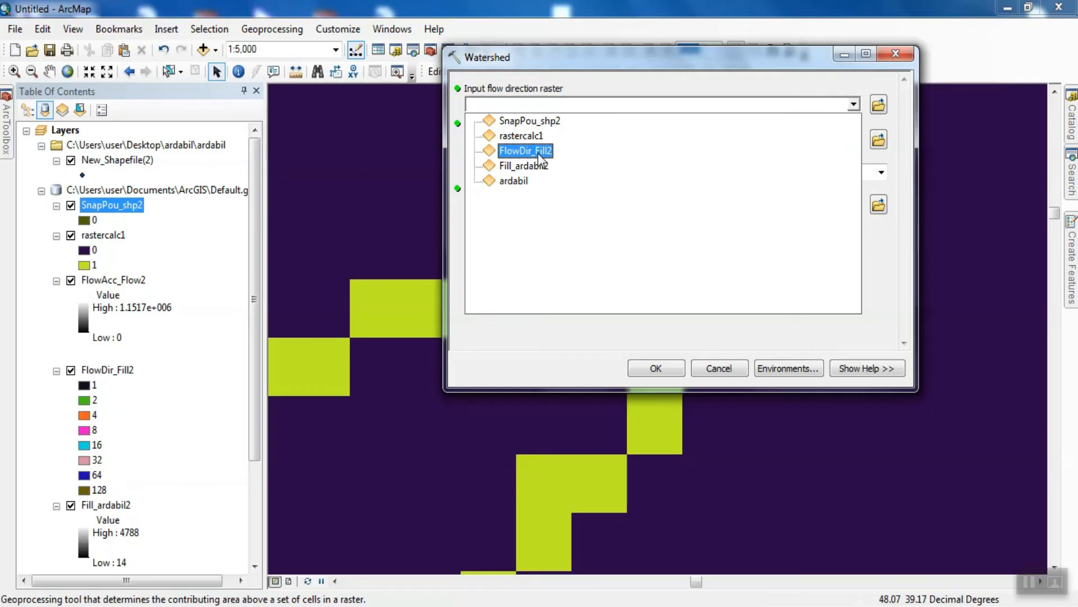
click(525, 150)
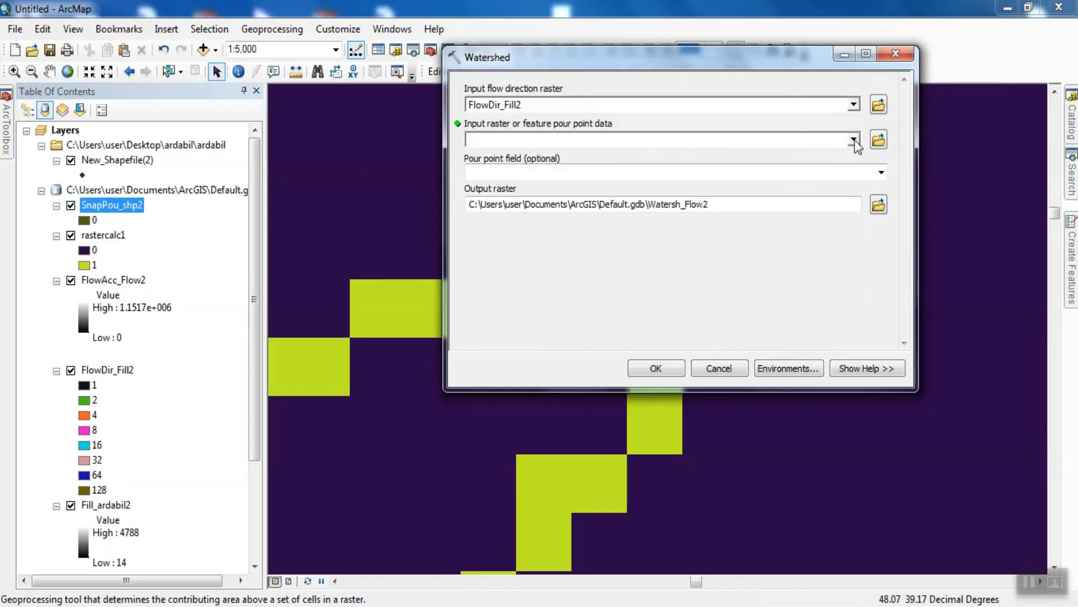
click(853, 140)
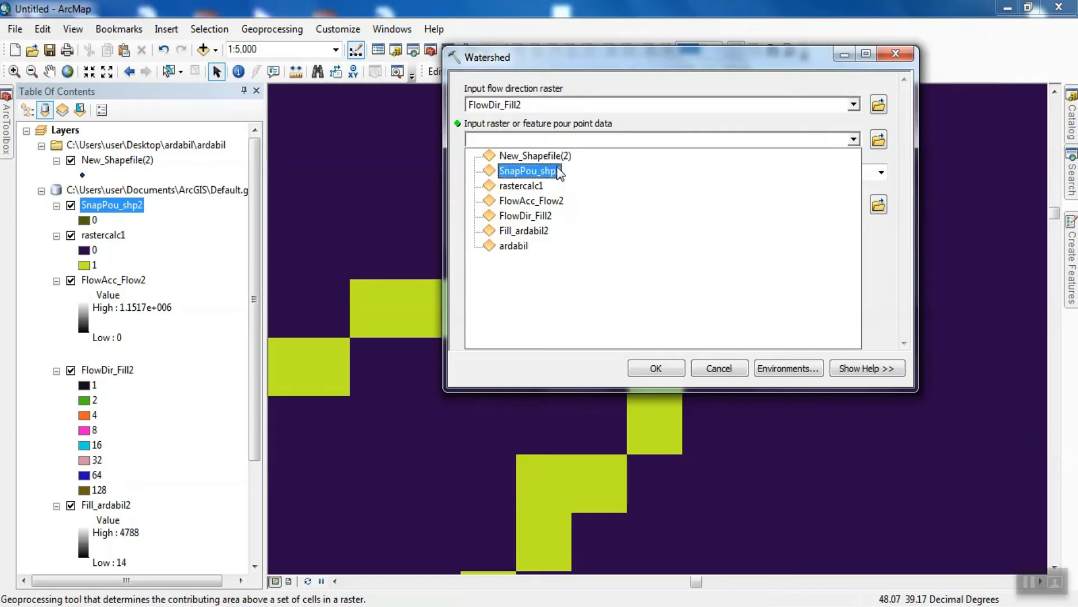
click(655, 368)
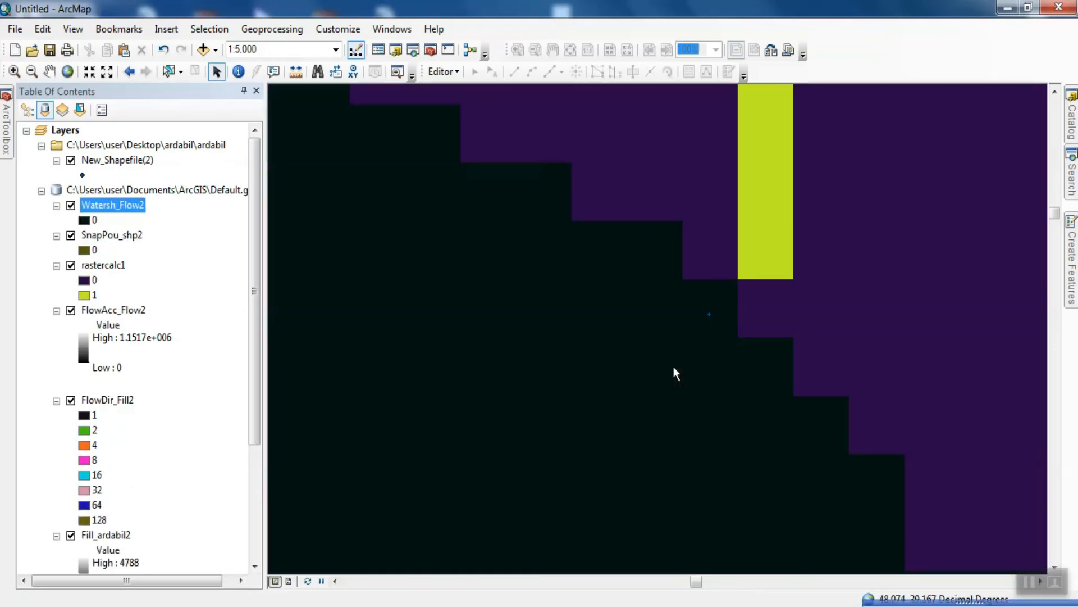
Zoom out to about 1:400,000 to see the whole Watersh_Flow2 basin among the streams
scroll(down, 3)
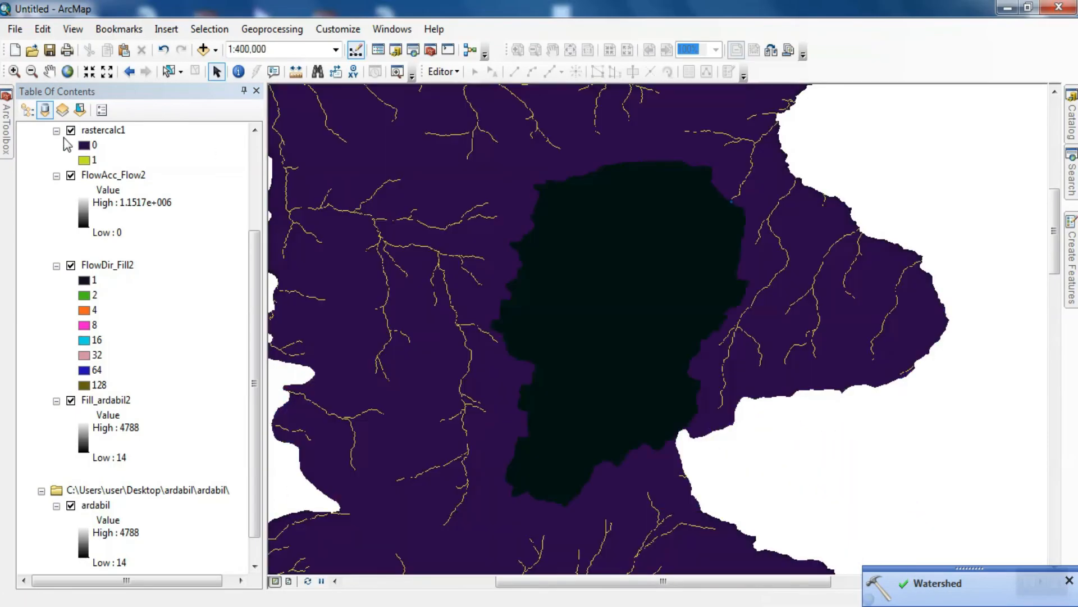
scroll(down, 3)
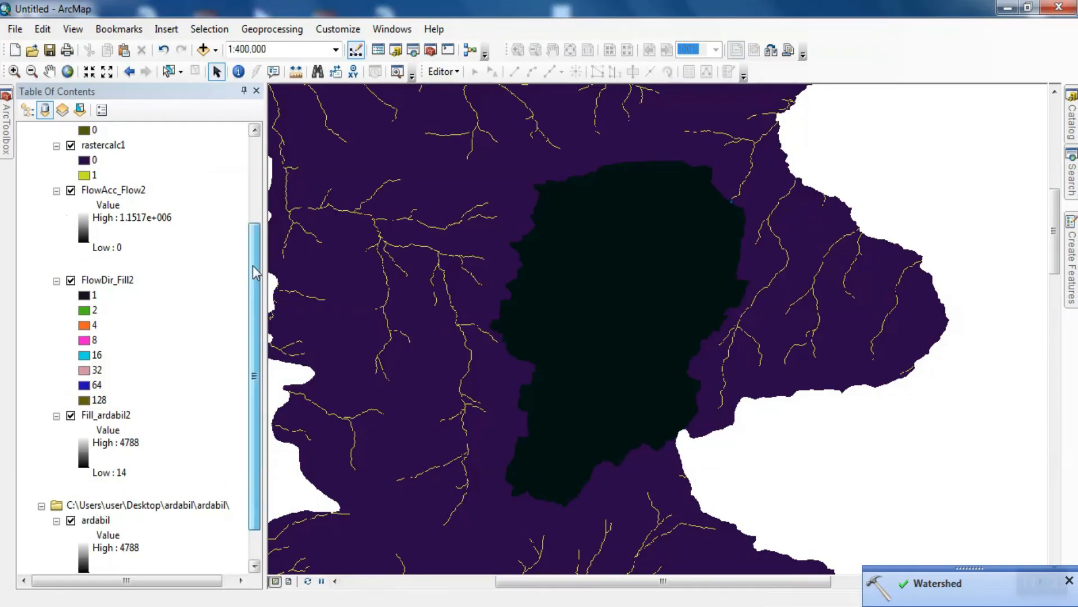